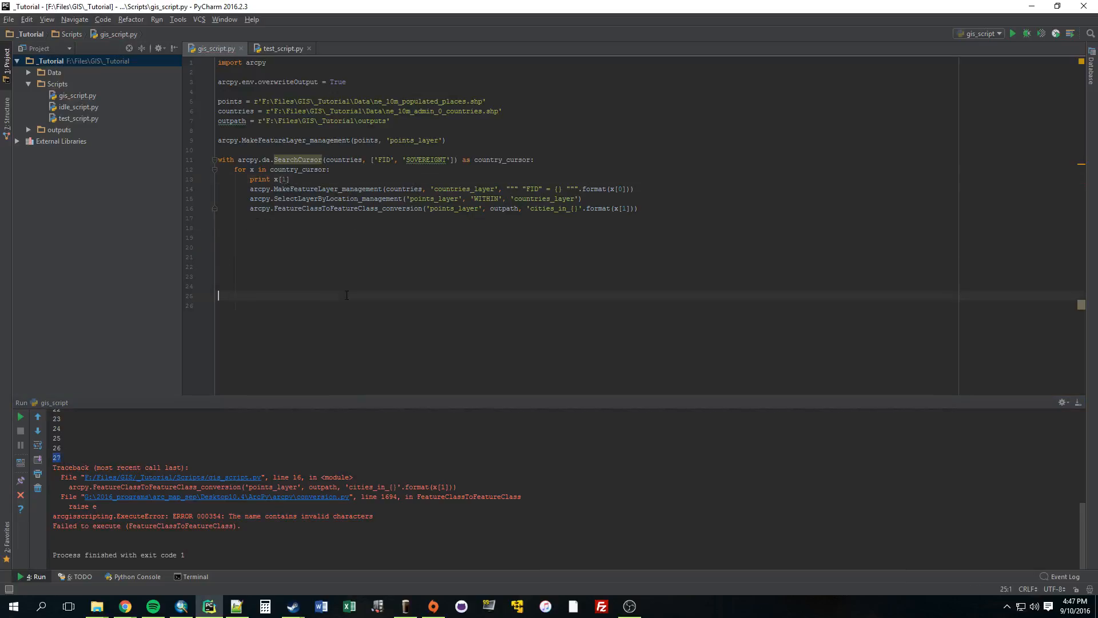
- Bring up the run options for gis_script.py from its editor tab
right_click(213, 48)
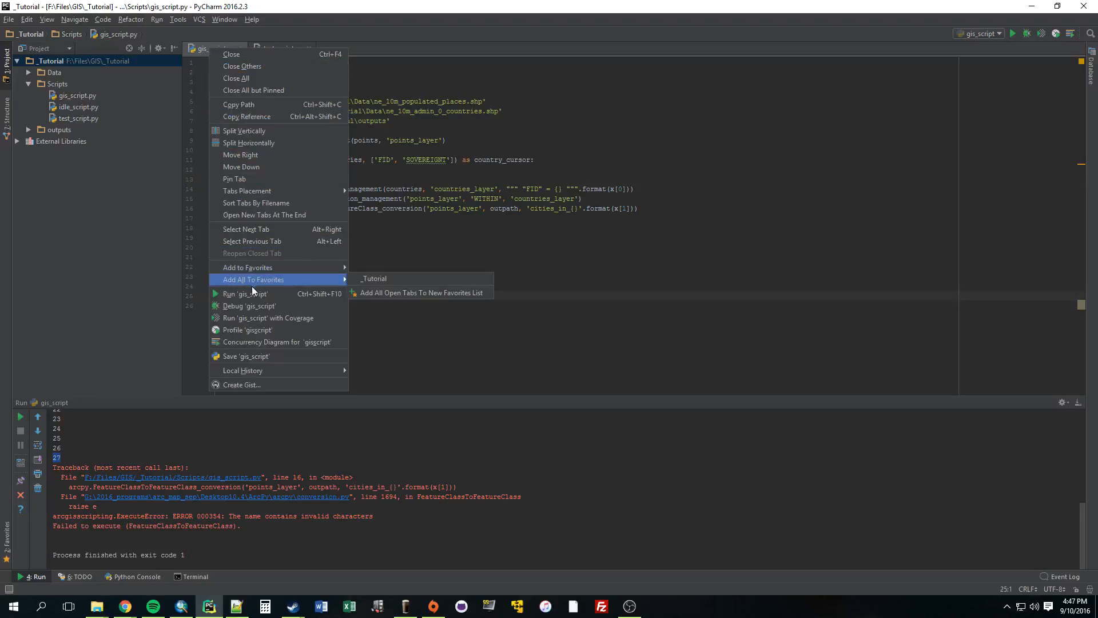
mouse_move(245, 293)
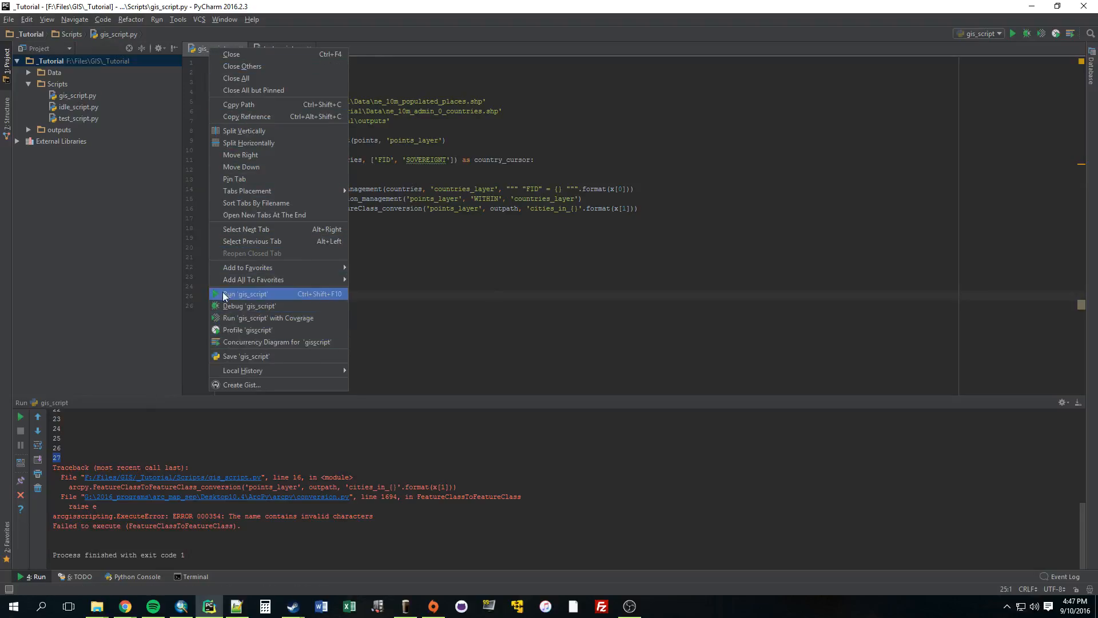
- Run gis_script, browse the SOV_A3 and sovereign names in ArcMap's countries table, then return to PyCharm
left_click(181, 606)
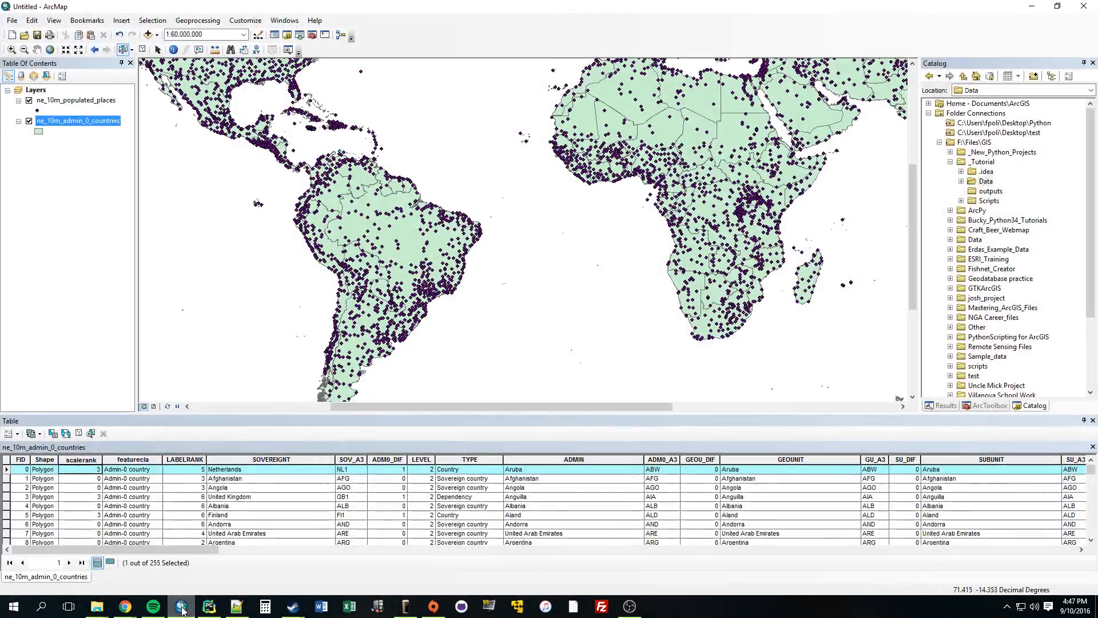
scroll("down", 3)
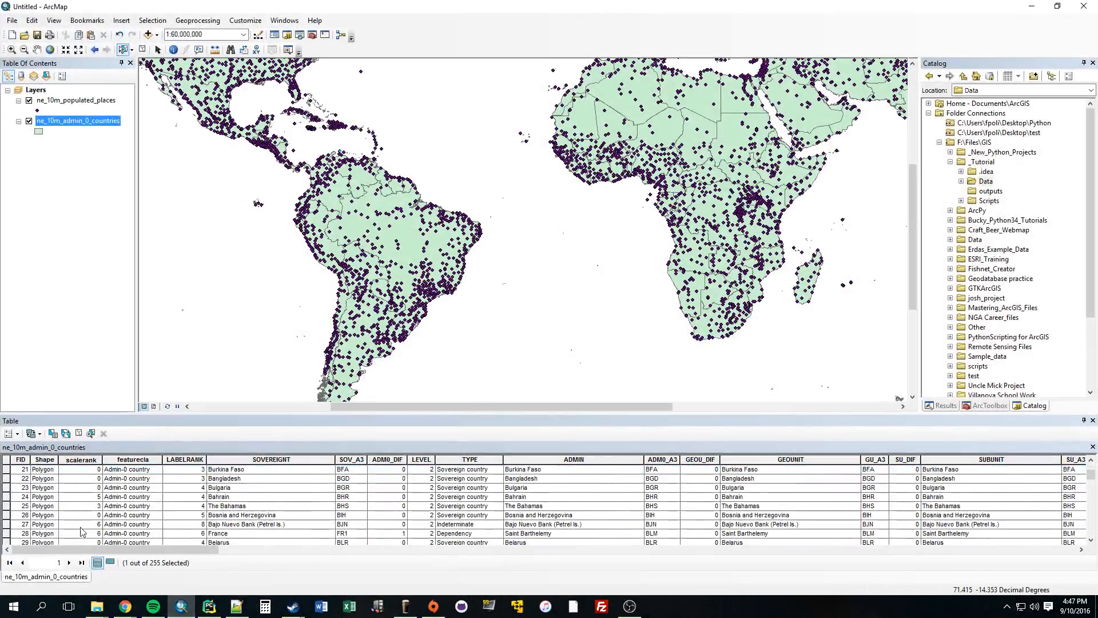
left_click(245, 524)
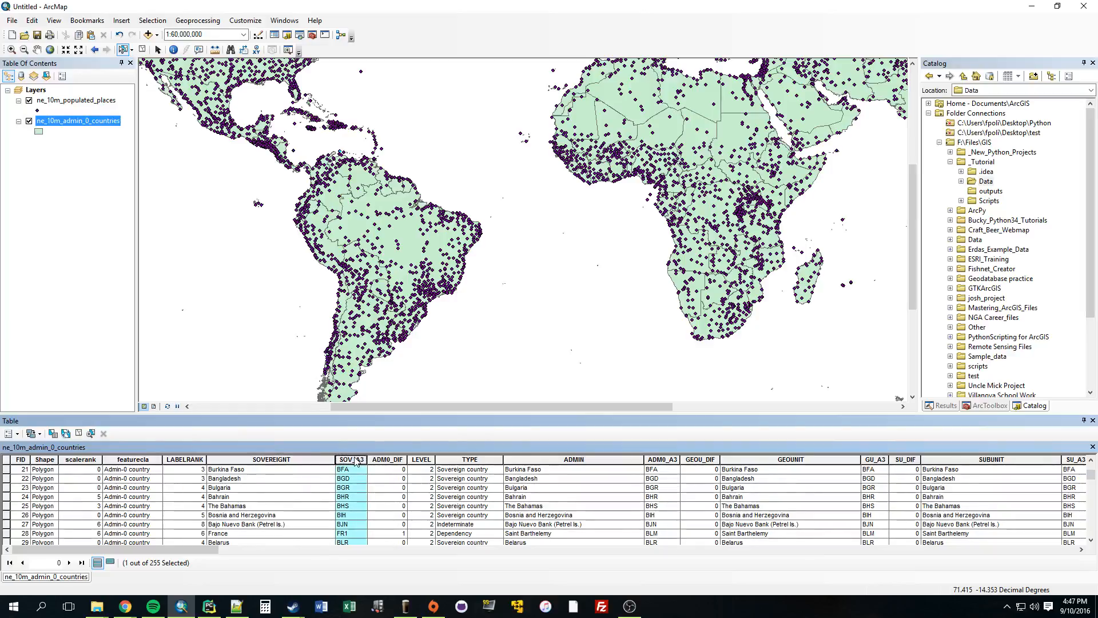
scroll("down", 3)
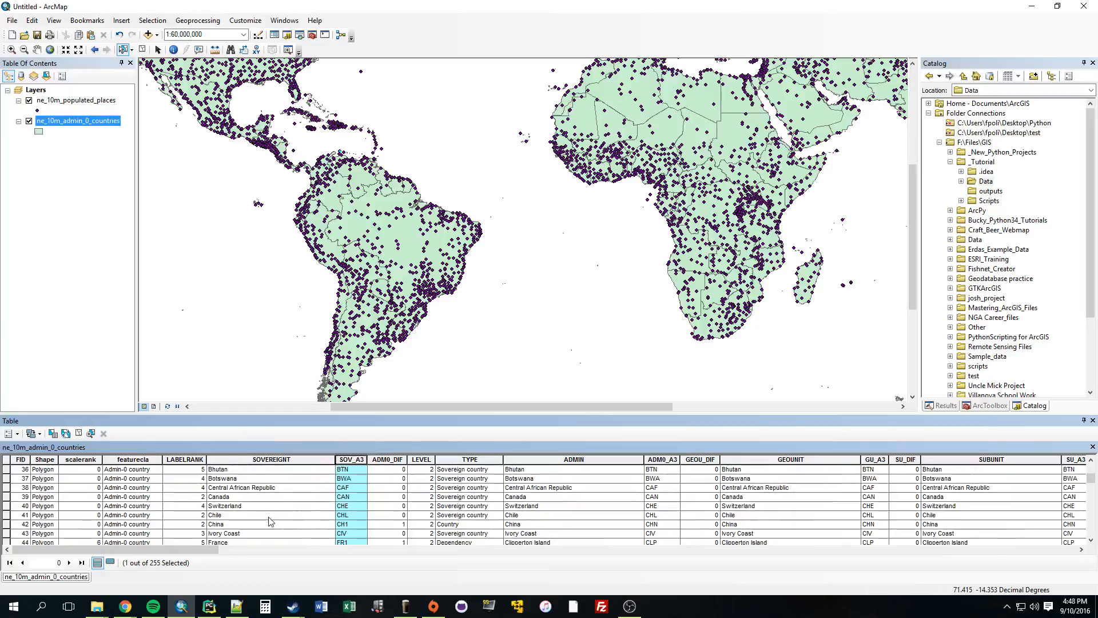
scroll("down", 3)
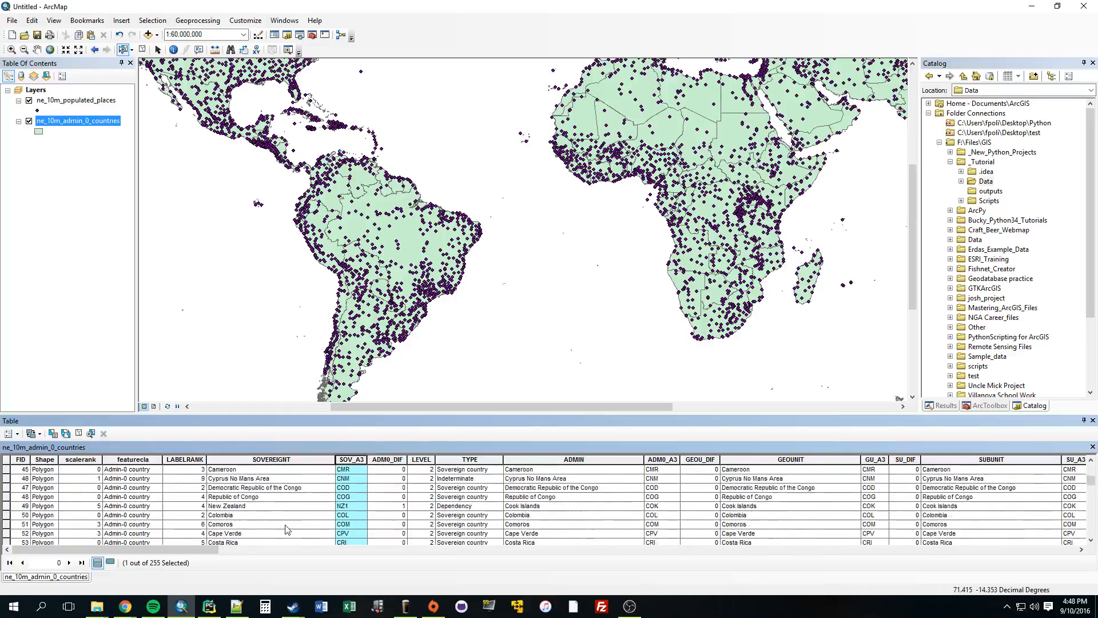
scroll("down", 3)
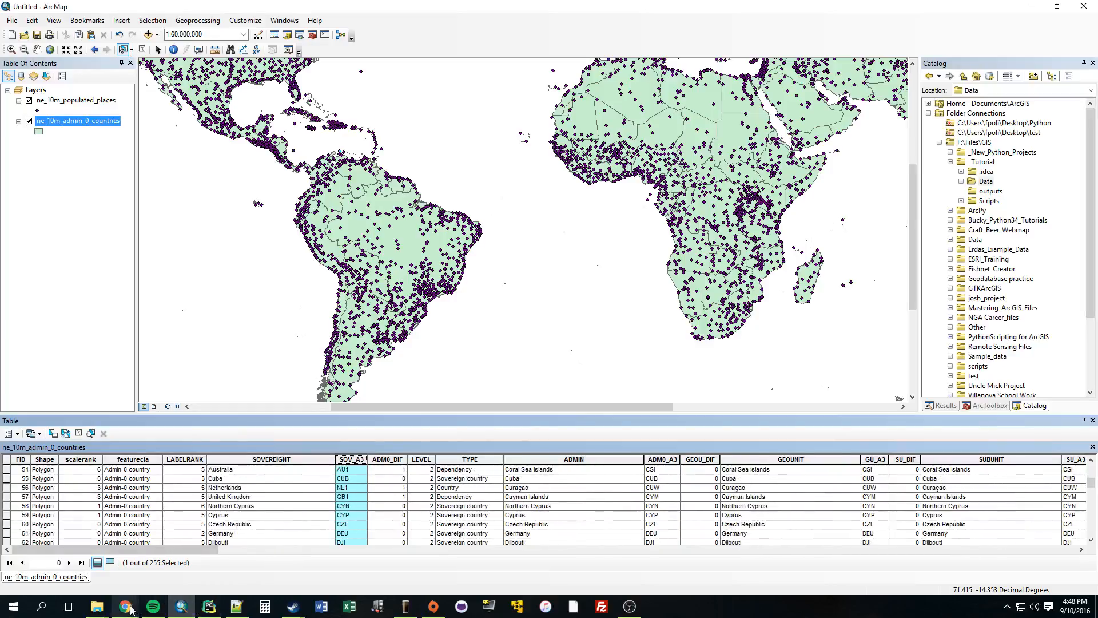
mouse_move(208, 606)
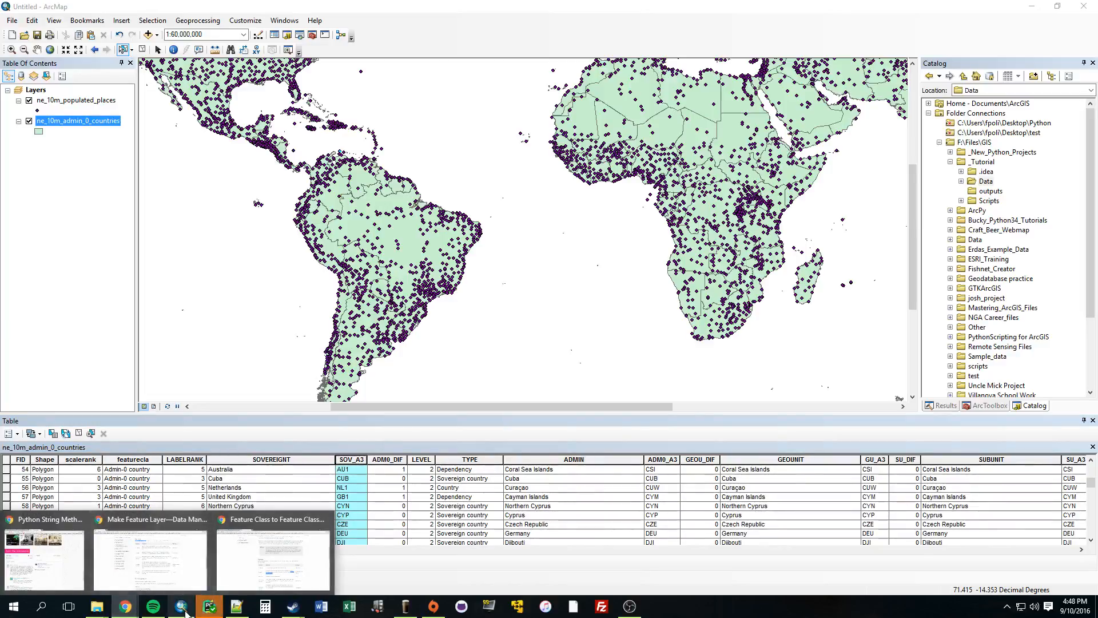
left_click(208, 606)
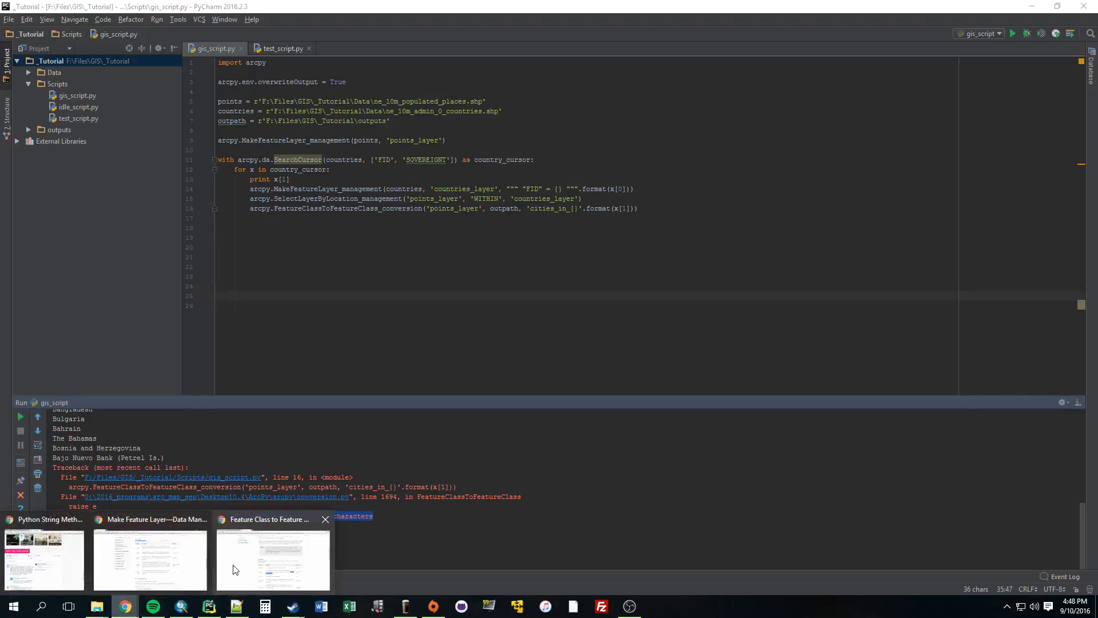
- Search for the 'name contains invalid characters' error and read the GIS Stack Exchange question
left_click(273, 560)
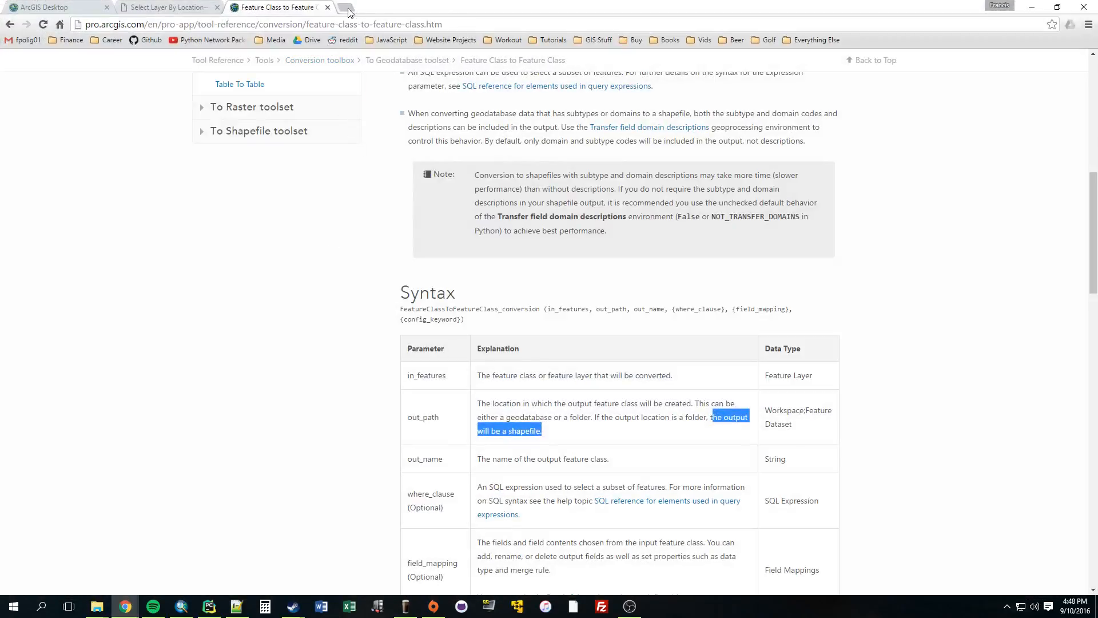
left_click(348, 7)
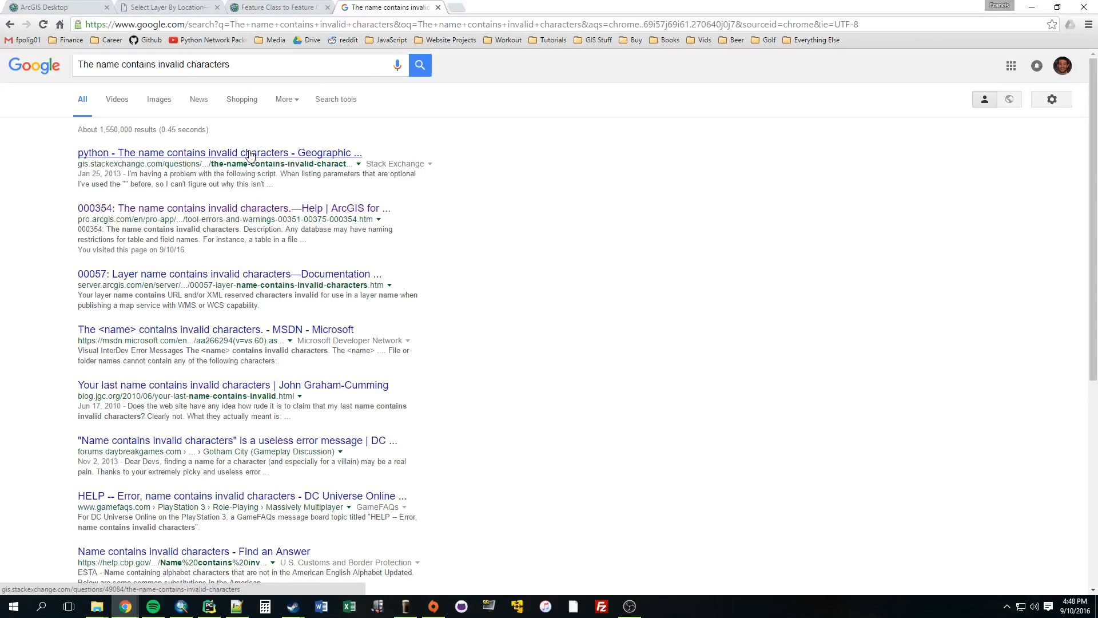
left_click(234, 208)
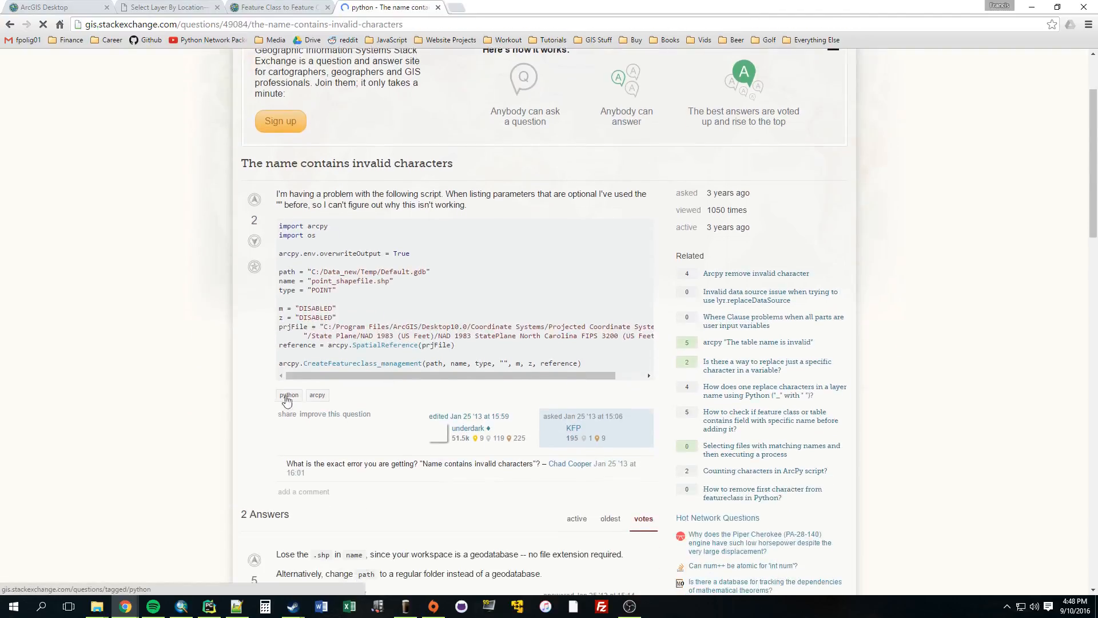
scroll("down", 3)
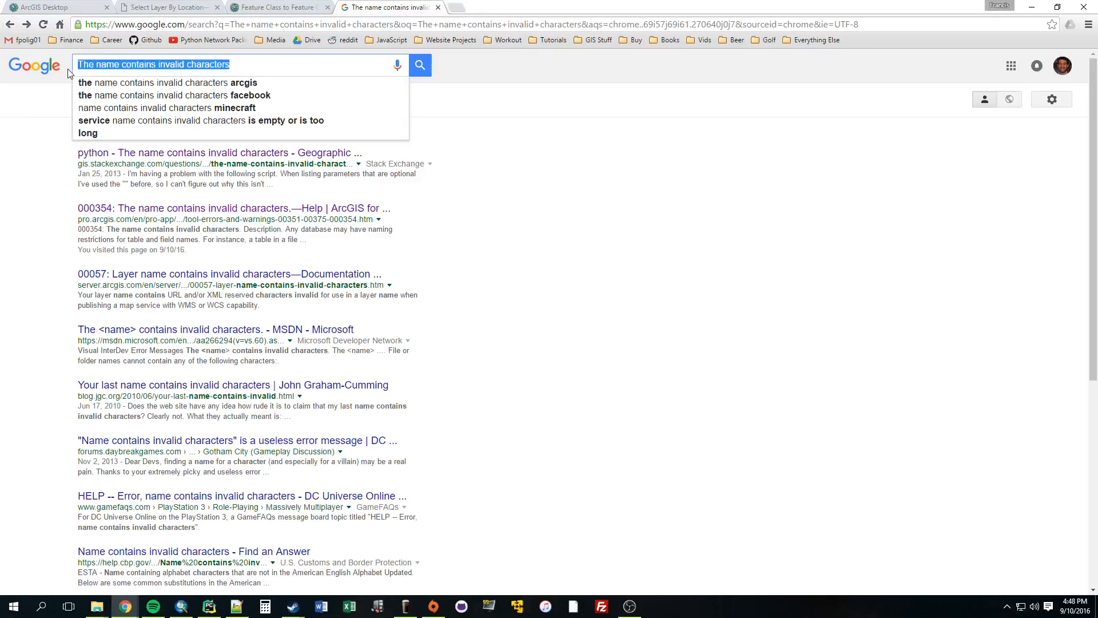
- Search 'python replace' and read the Tutorialspoint String replace() example arguments
type("python r")
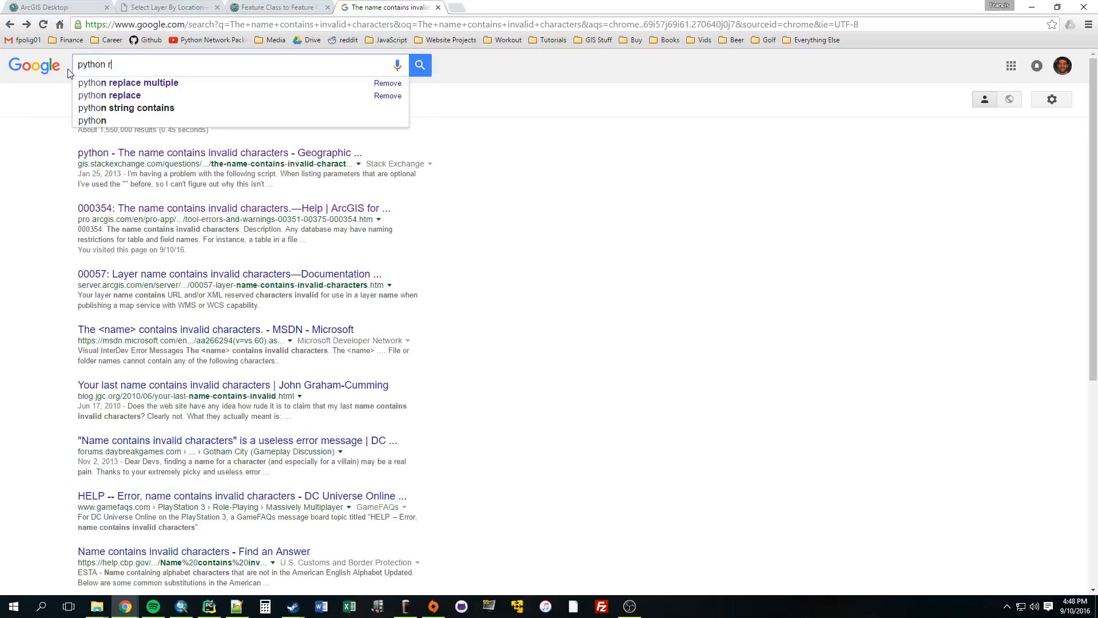
left_click(109, 95)
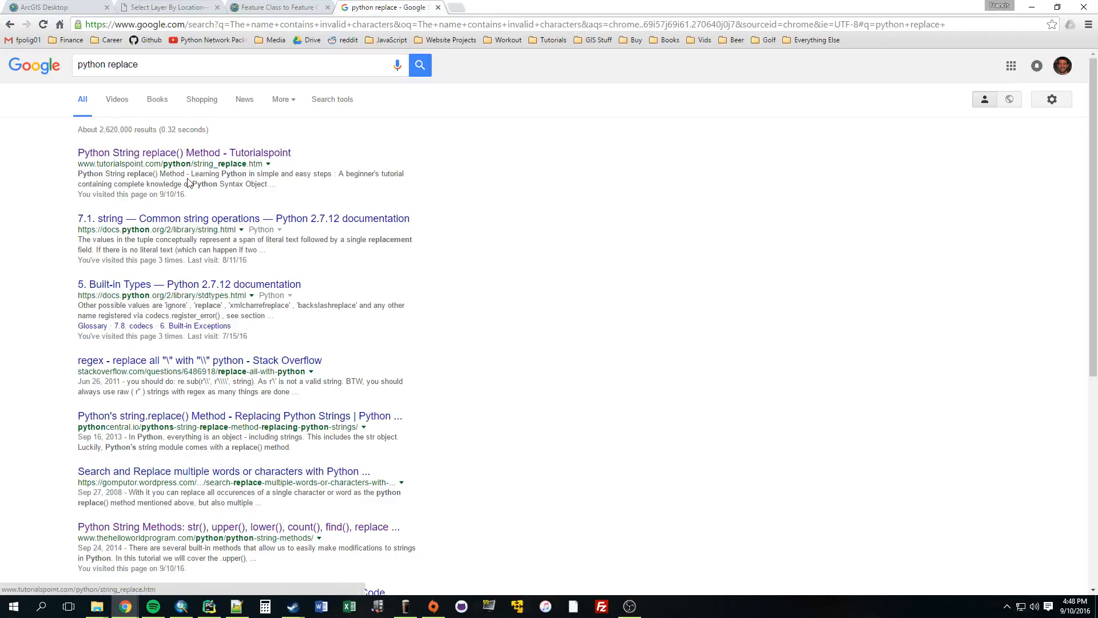
left_click(183, 152)
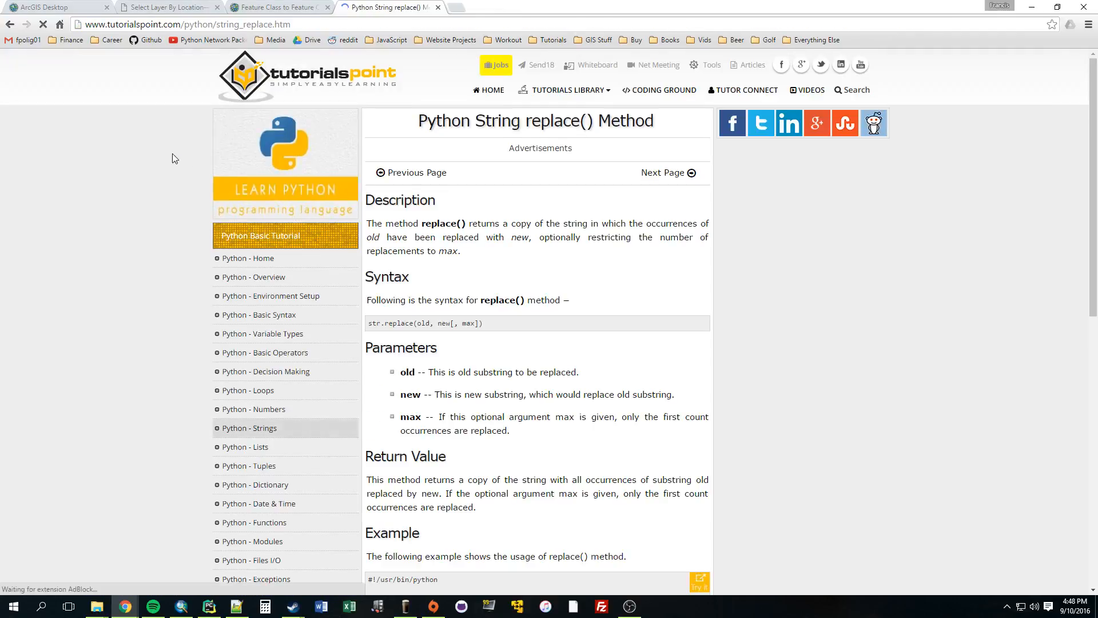
scroll("down", 3)
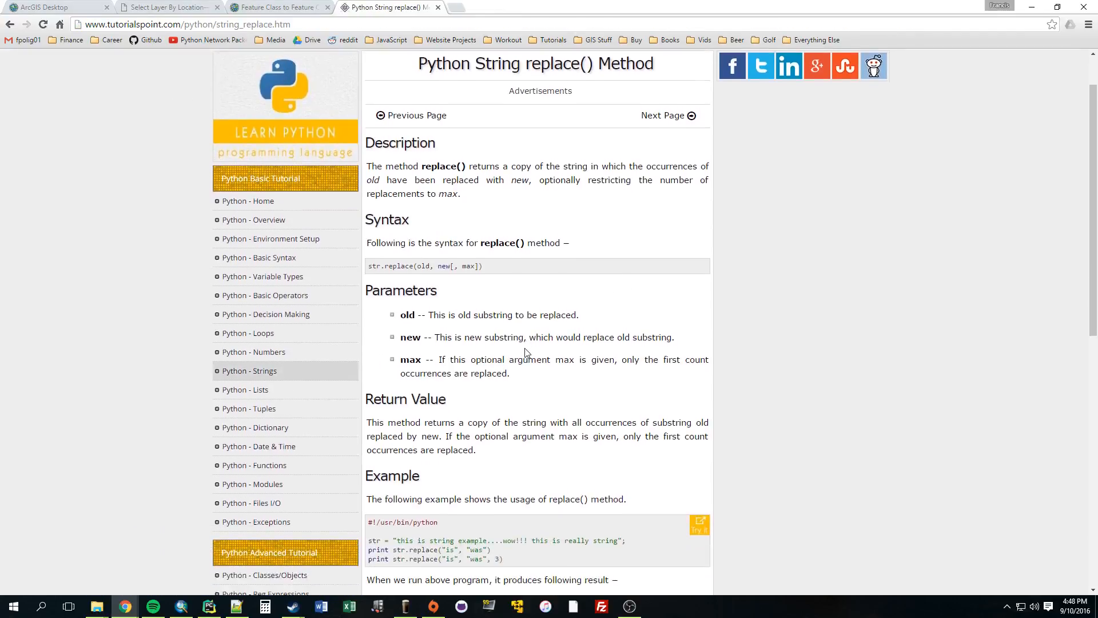
scroll("down", 3)
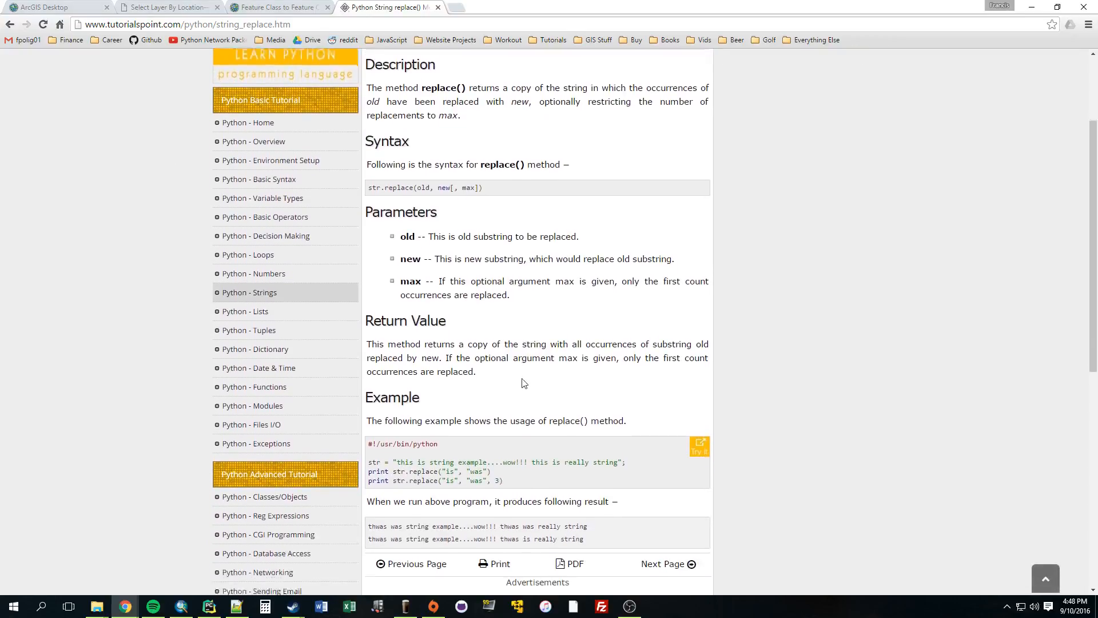
scroll("down", 3)
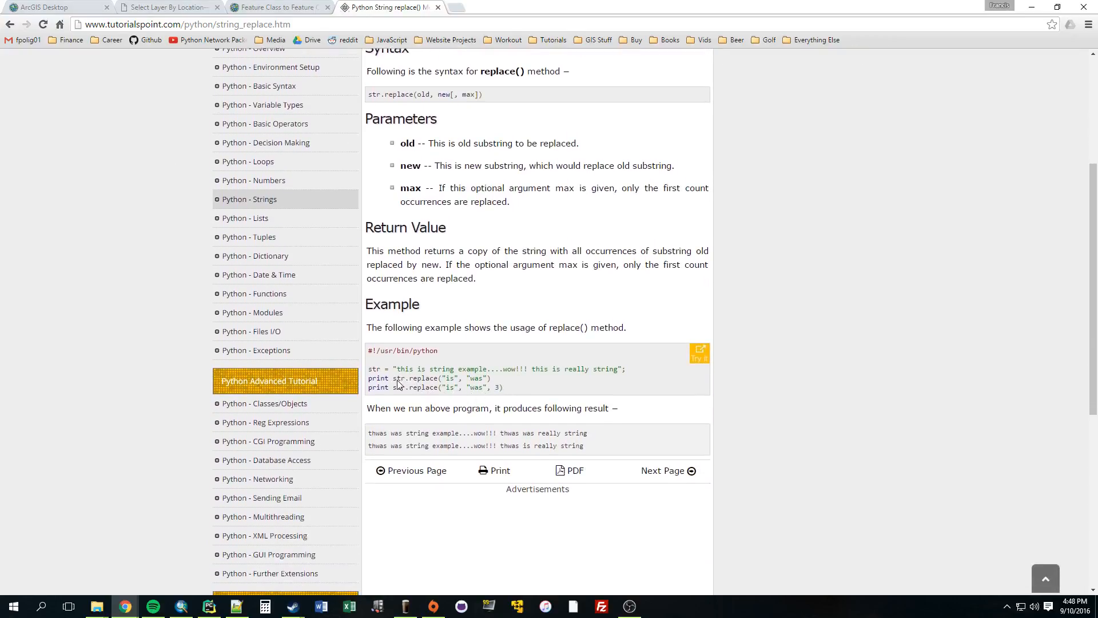
mouse_move(405, 393)
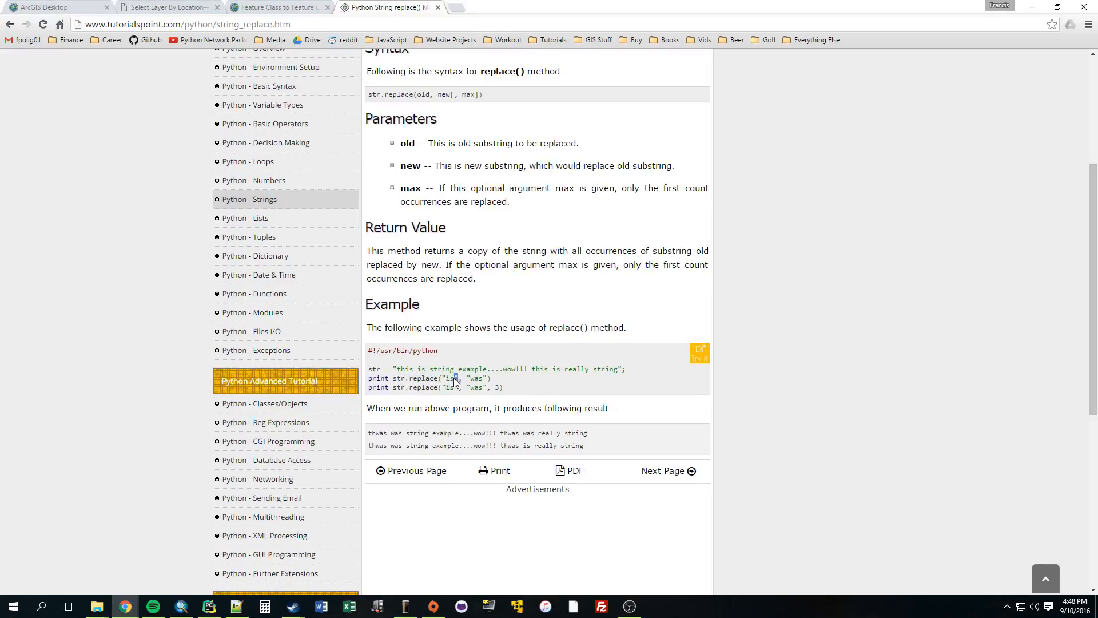
double_click(452, 378)
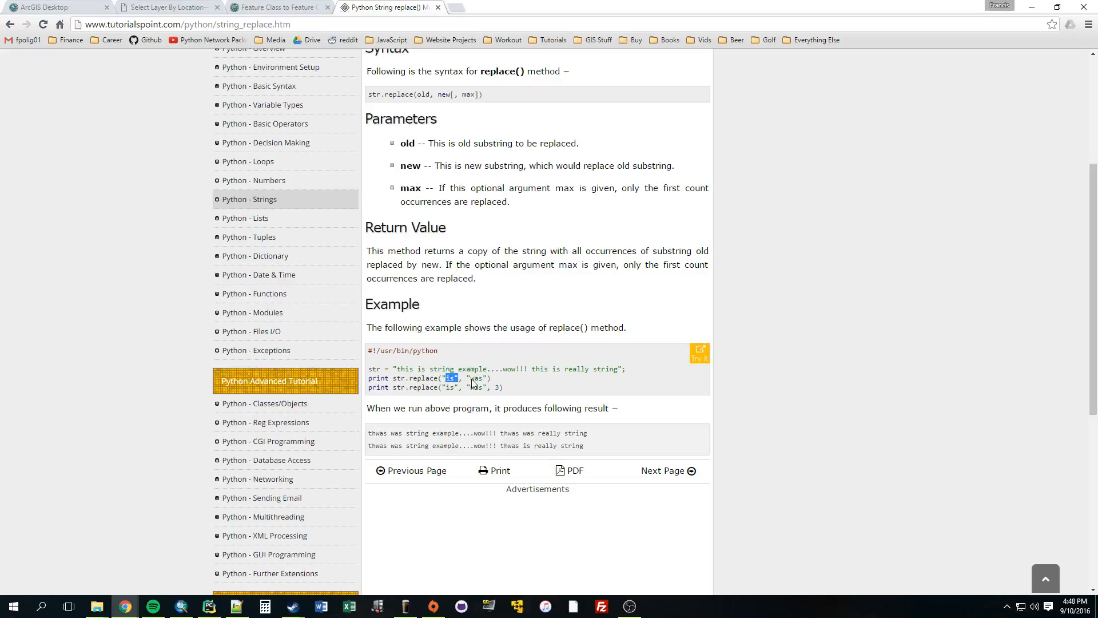
double_click(477, 378)
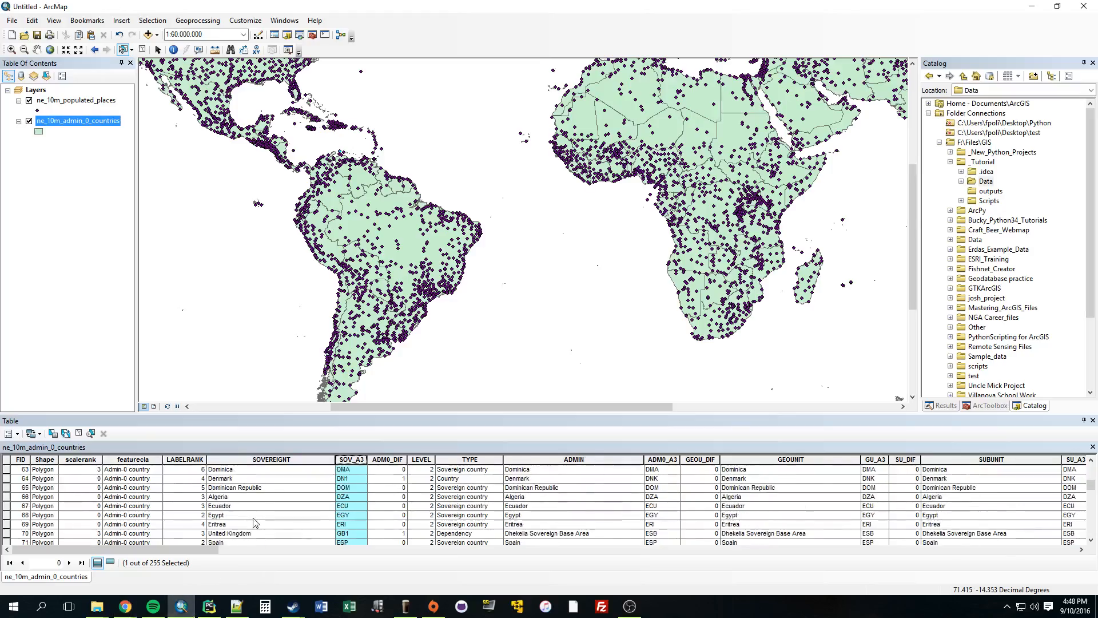
- Locate the Bajo Nuevo Bank (Petrel Is.) record at FID 27, then switch back to PyCharm
scroll("up", 3)
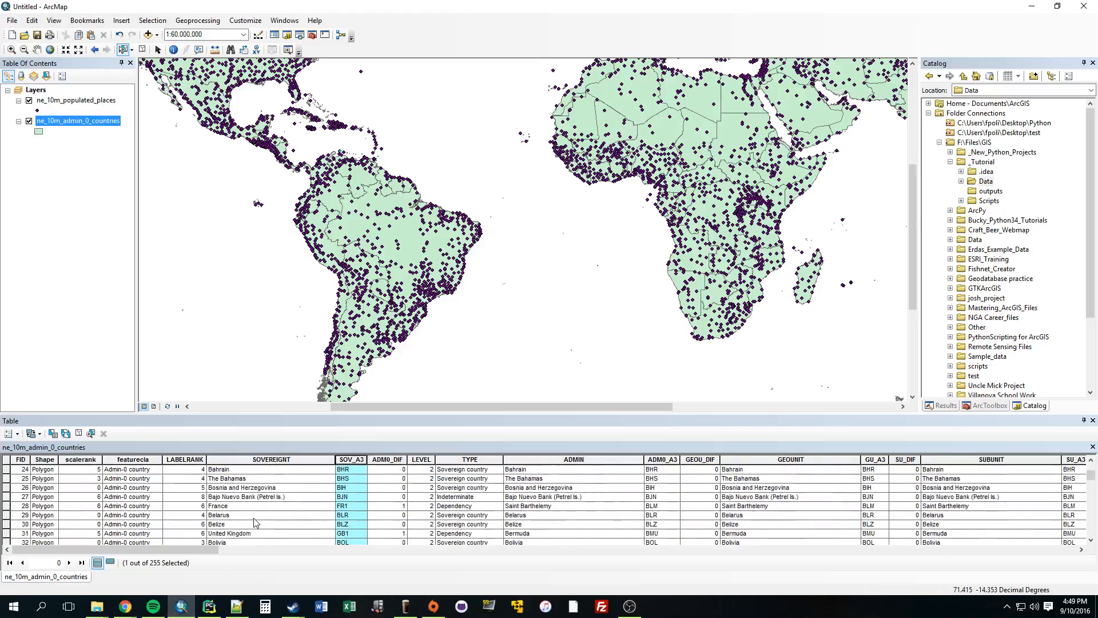
left_click(269, 497)
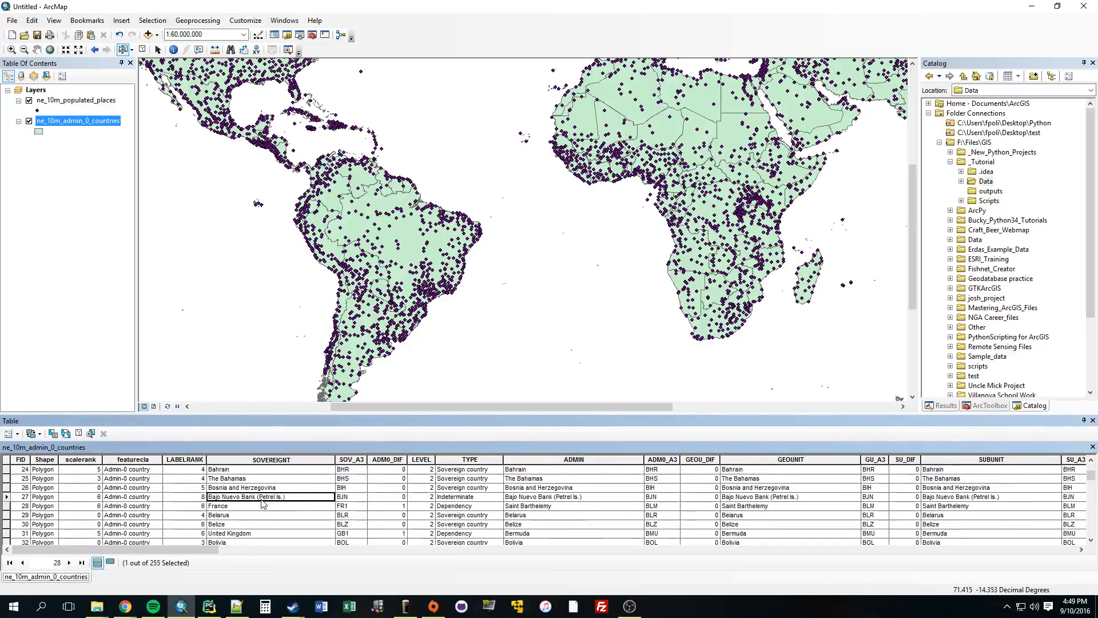
mouse_move(229, 597)
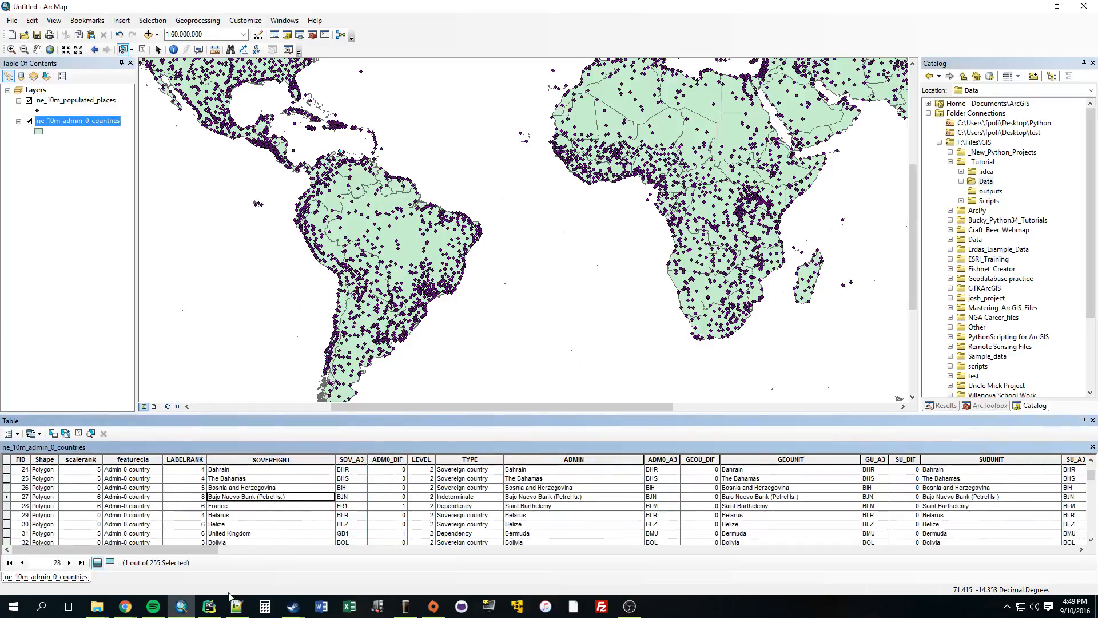
left_click(209, 607)
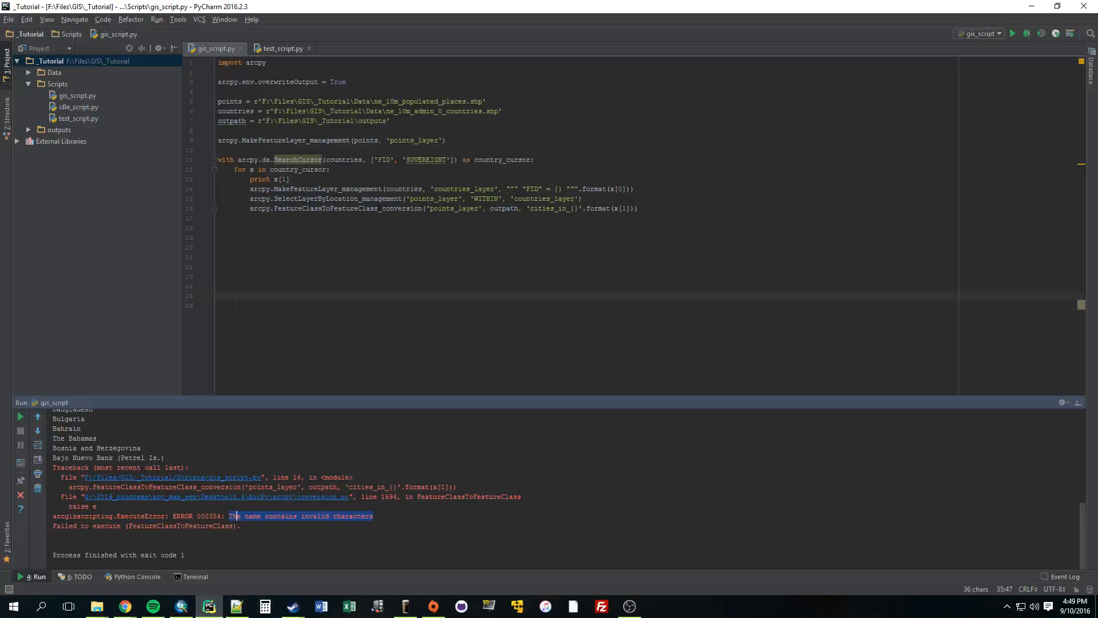
- Add formatted_output_name = x[1].replace('(', '_').repace(')', '_') on line 16
key("Enter")
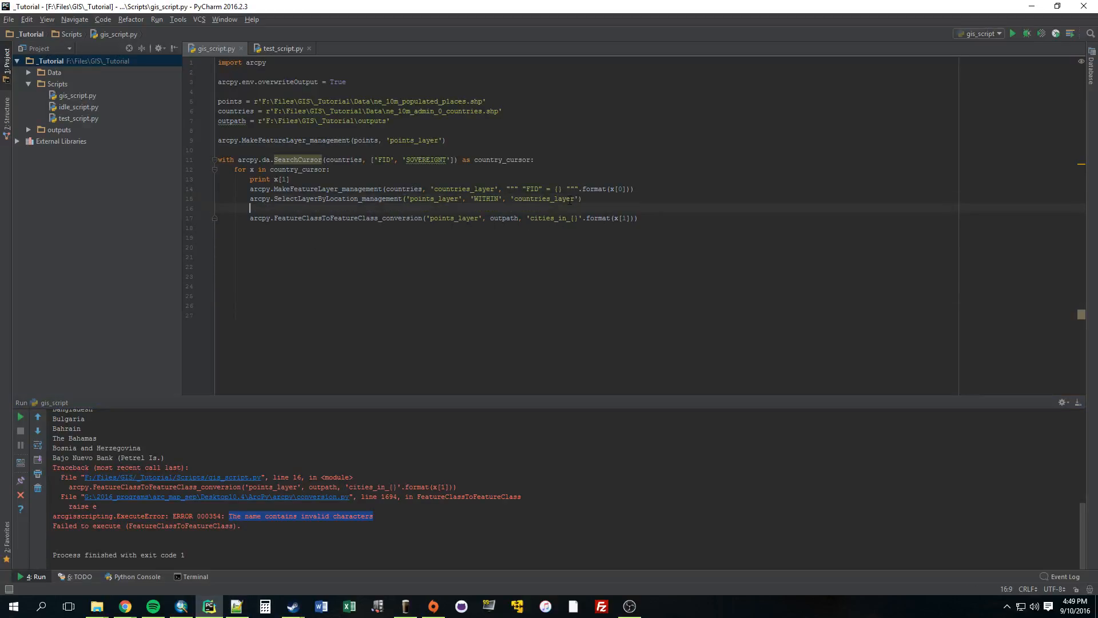
type("formatted_output")
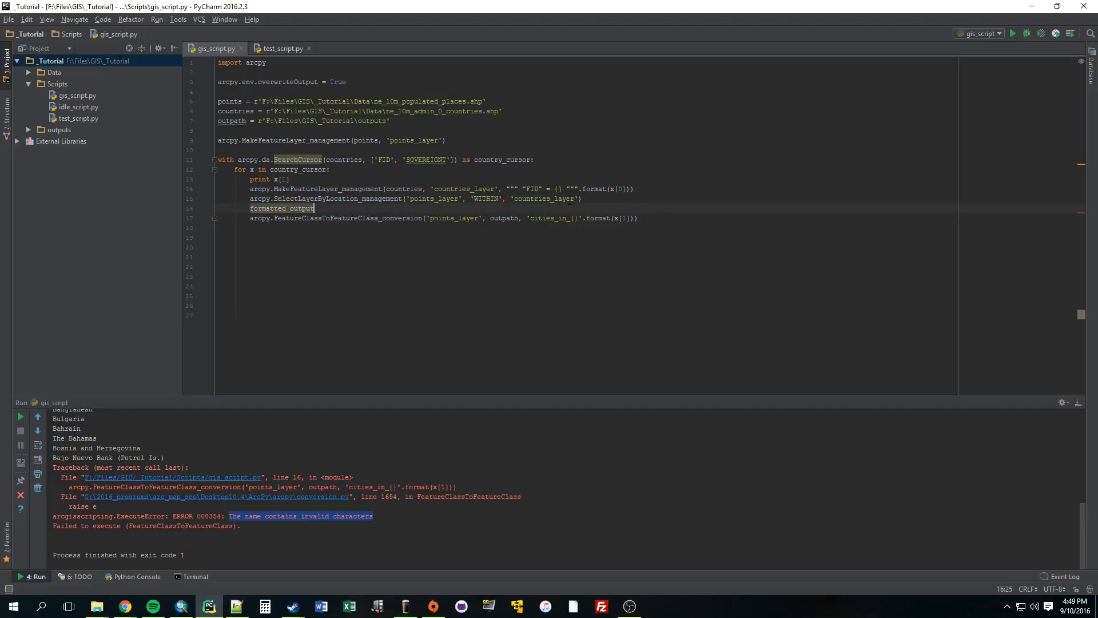
type("_name =")
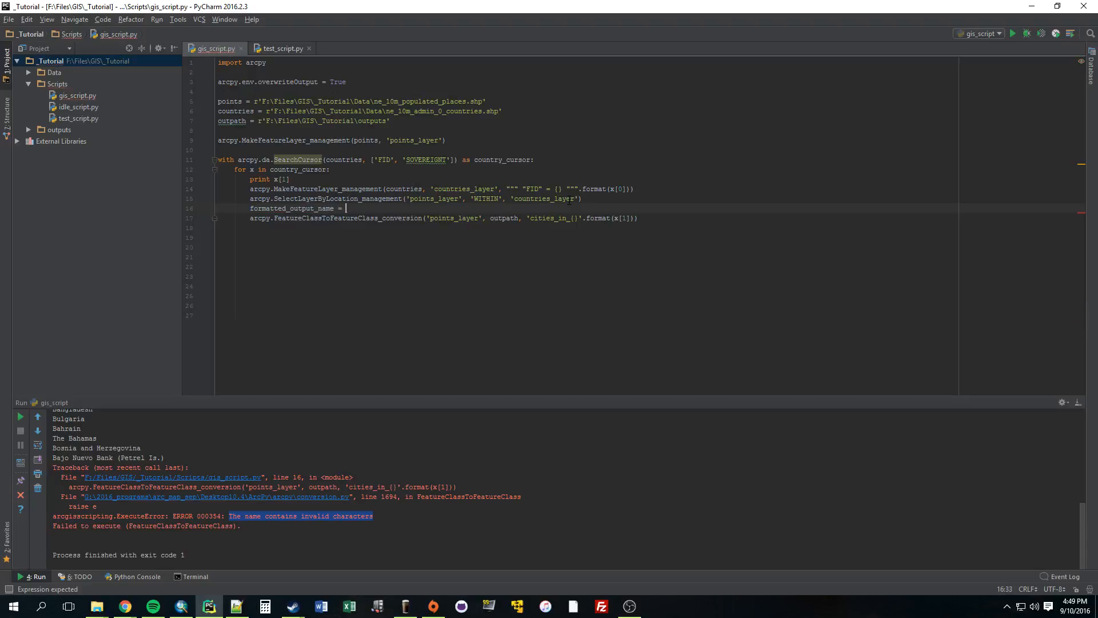
type("x[]")
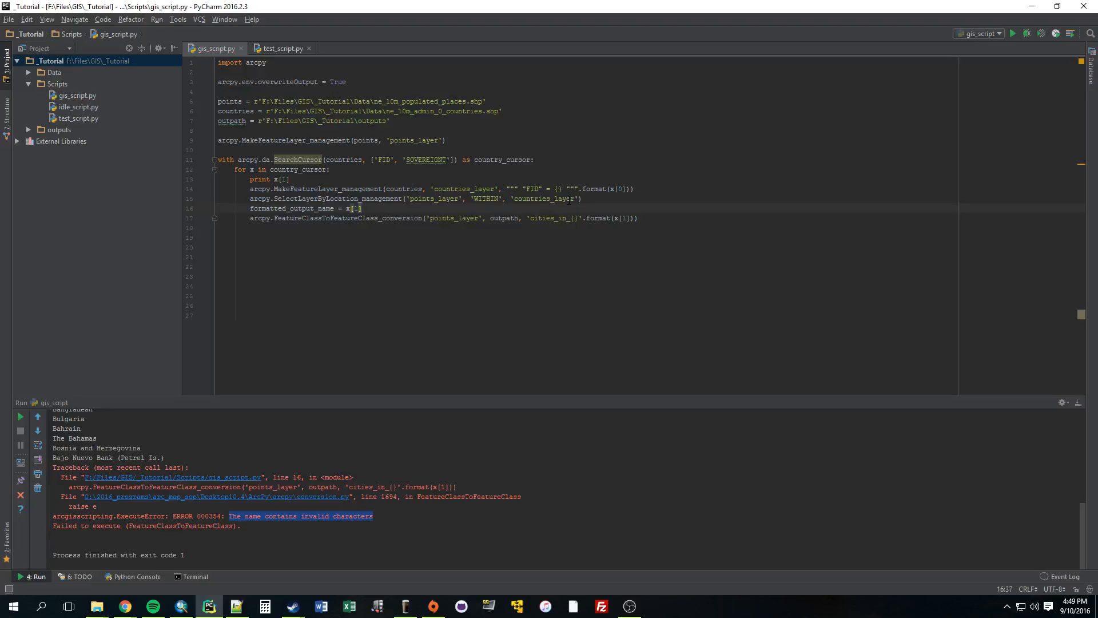
type(".rep")
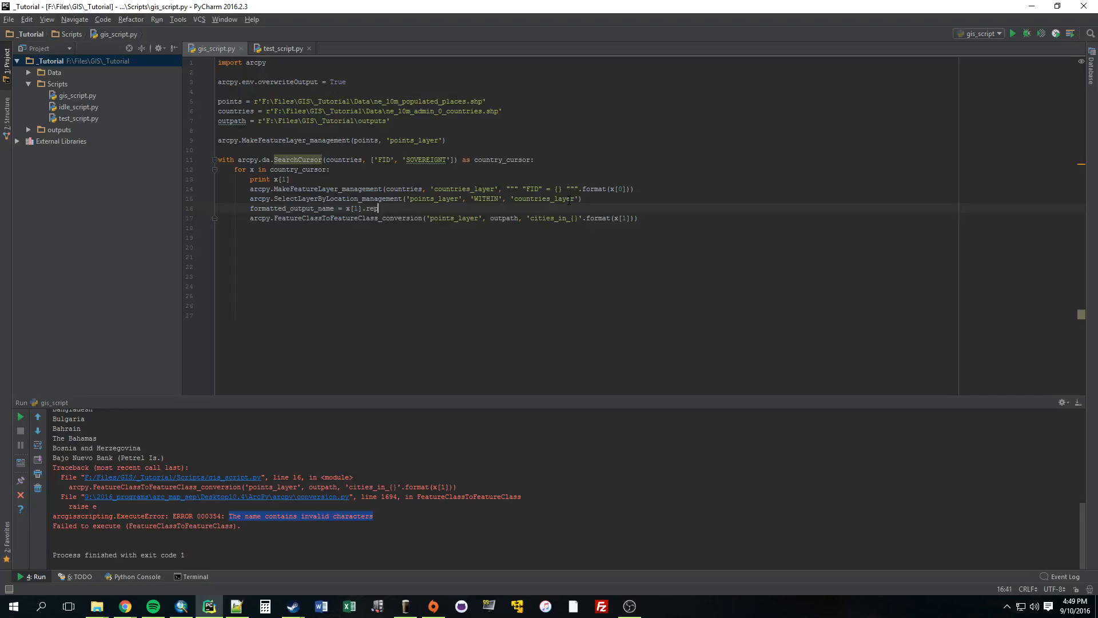
type("lace()")
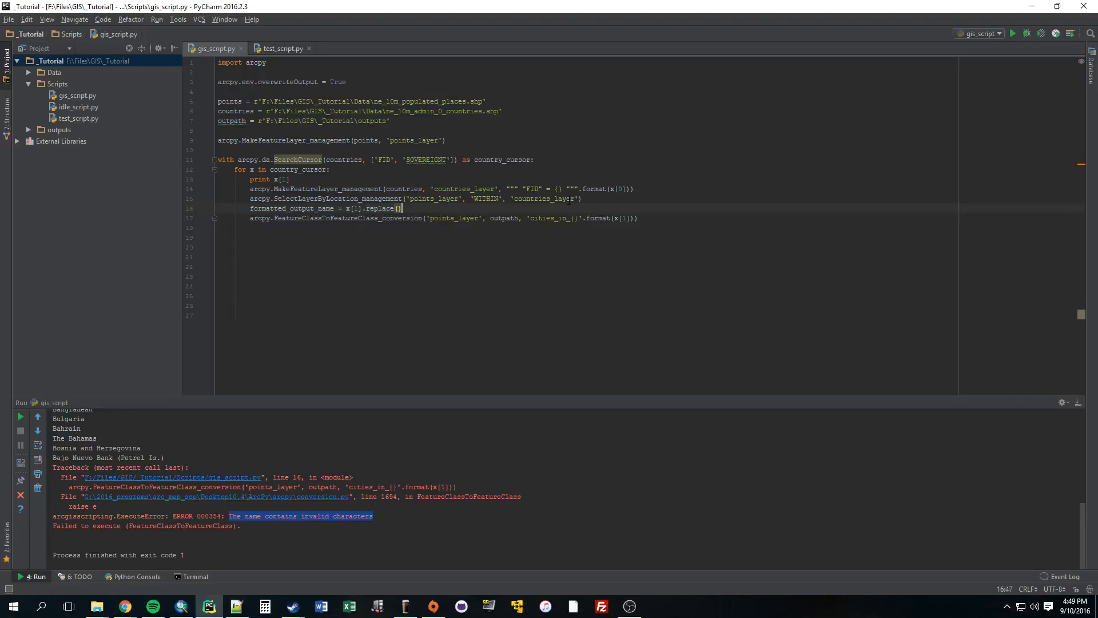
type("''")
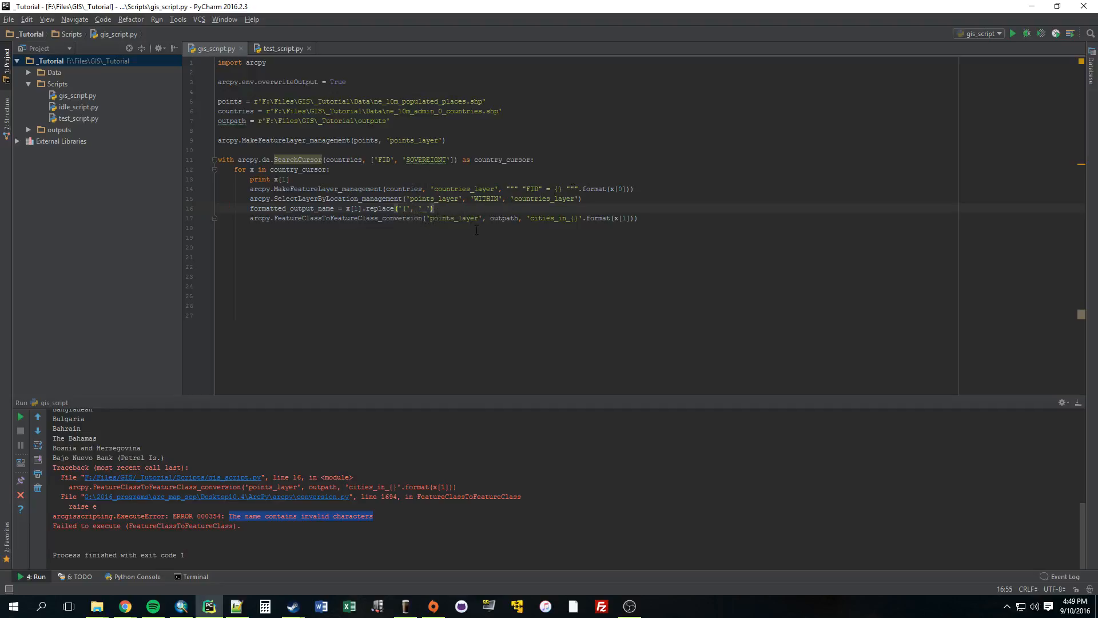
type(".")
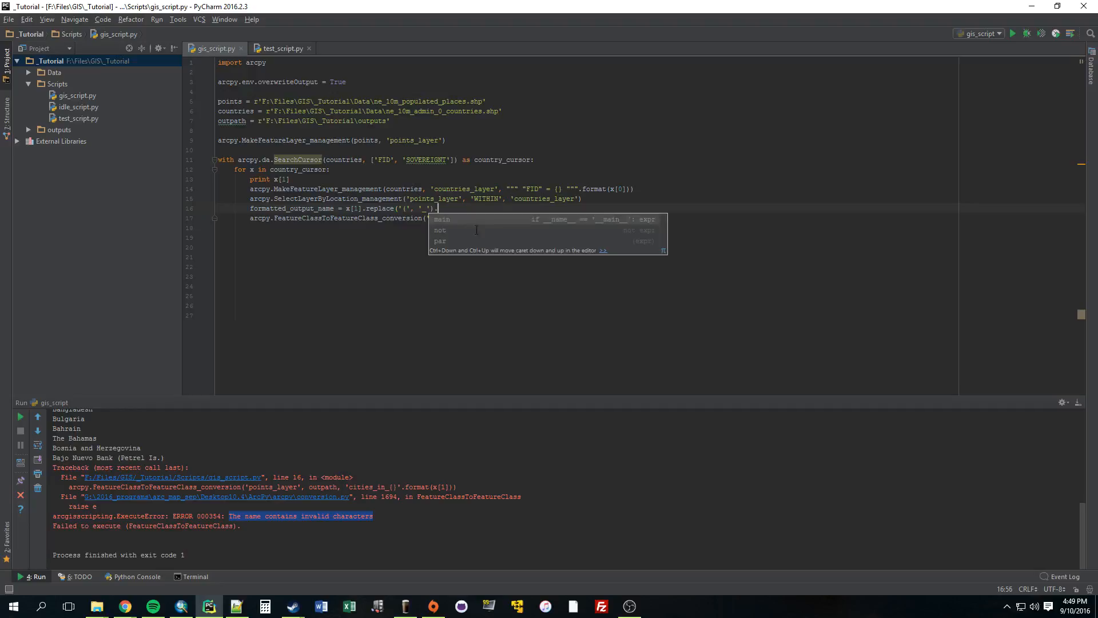
type("repace(')')")
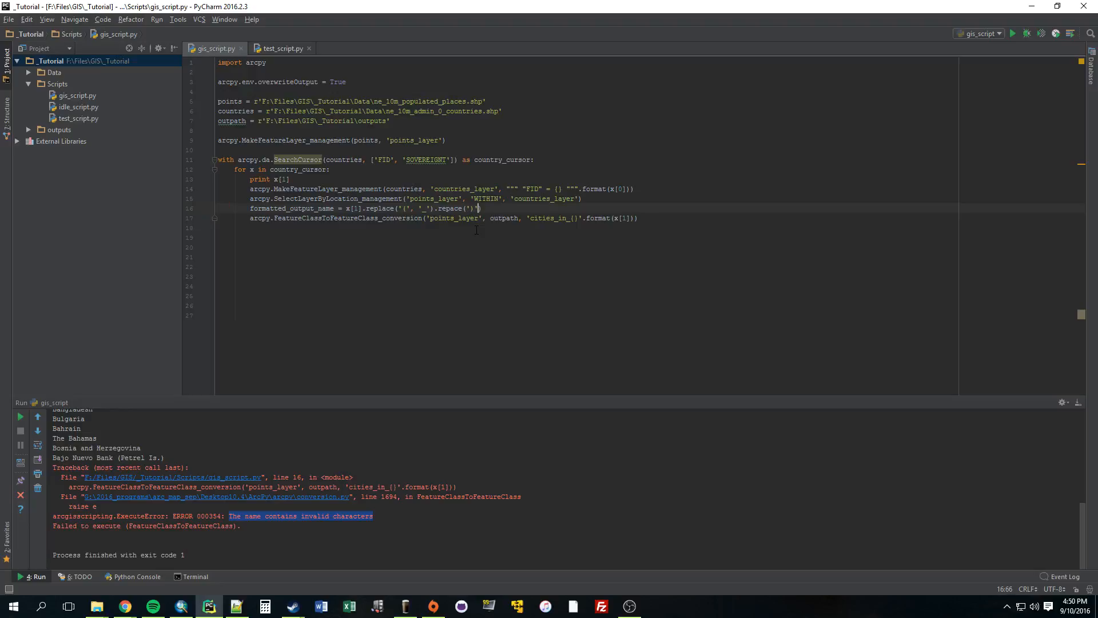
type(",")
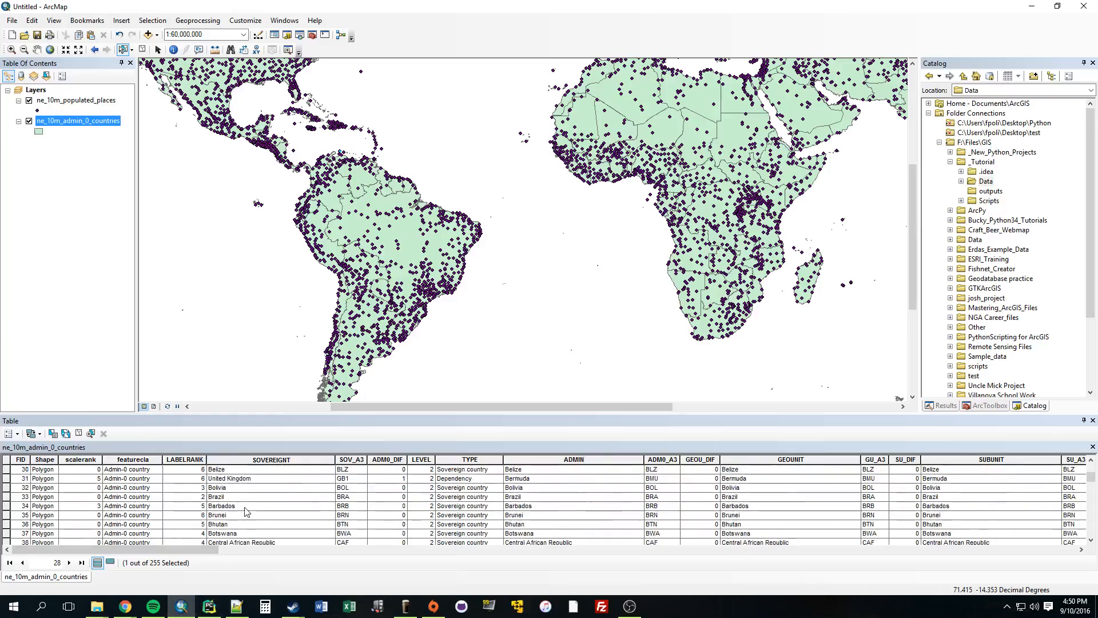
scroll("down", 3)
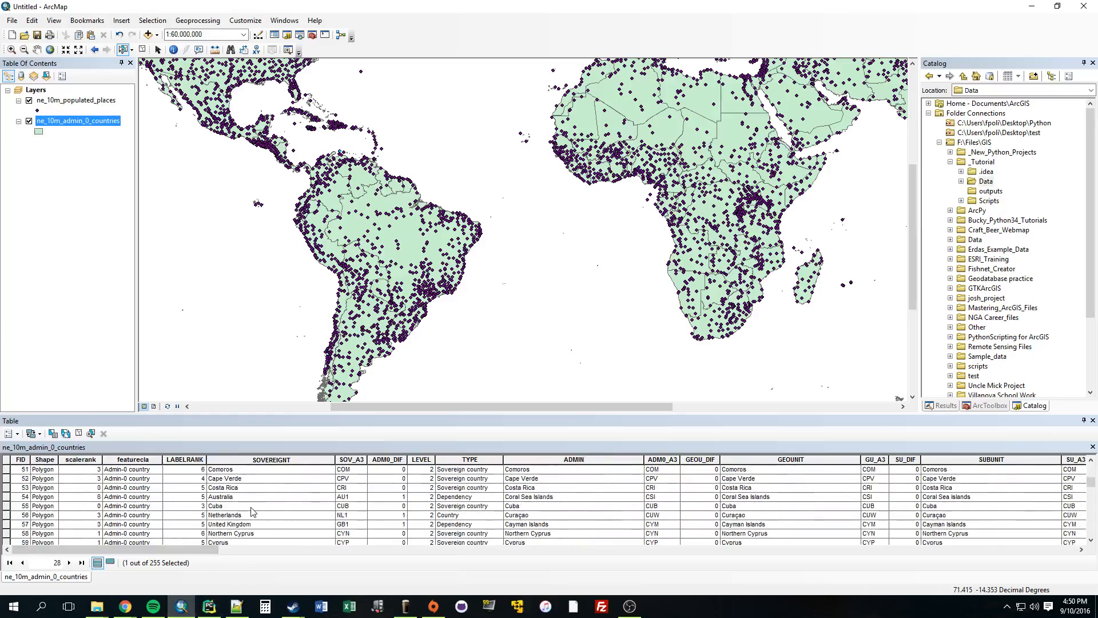
scroll("down", 3)
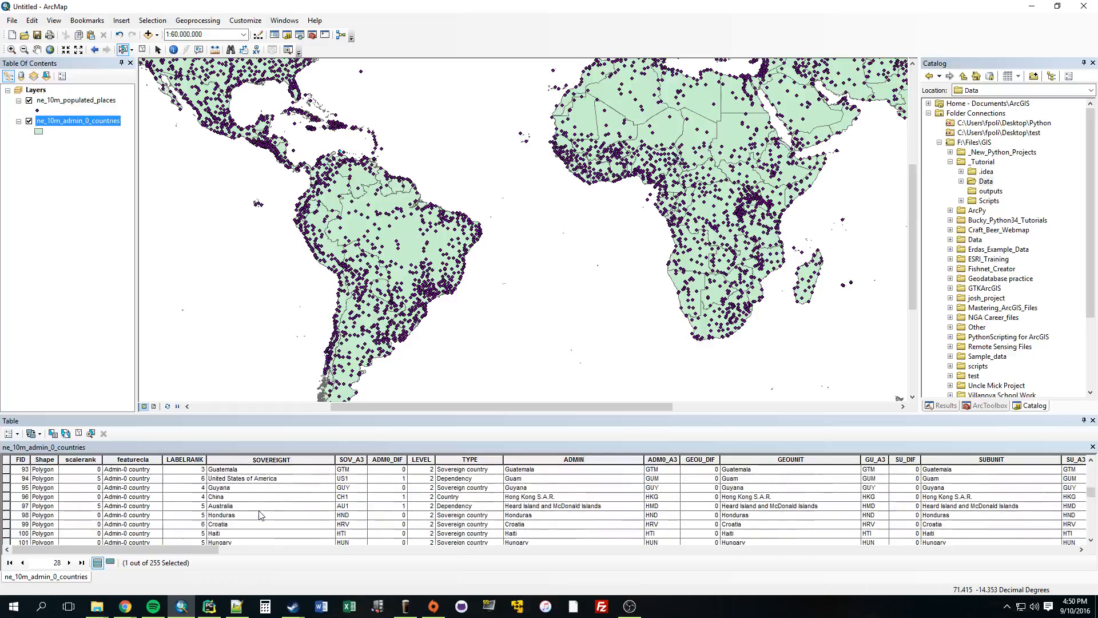
scroll("down", 3)
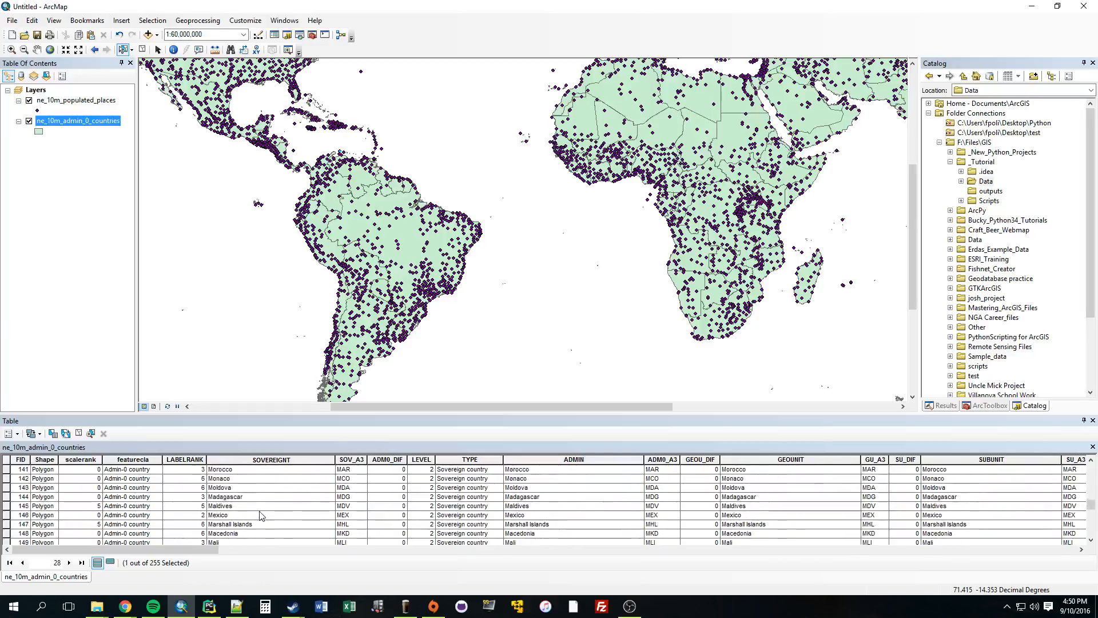
scroll("down", 3)
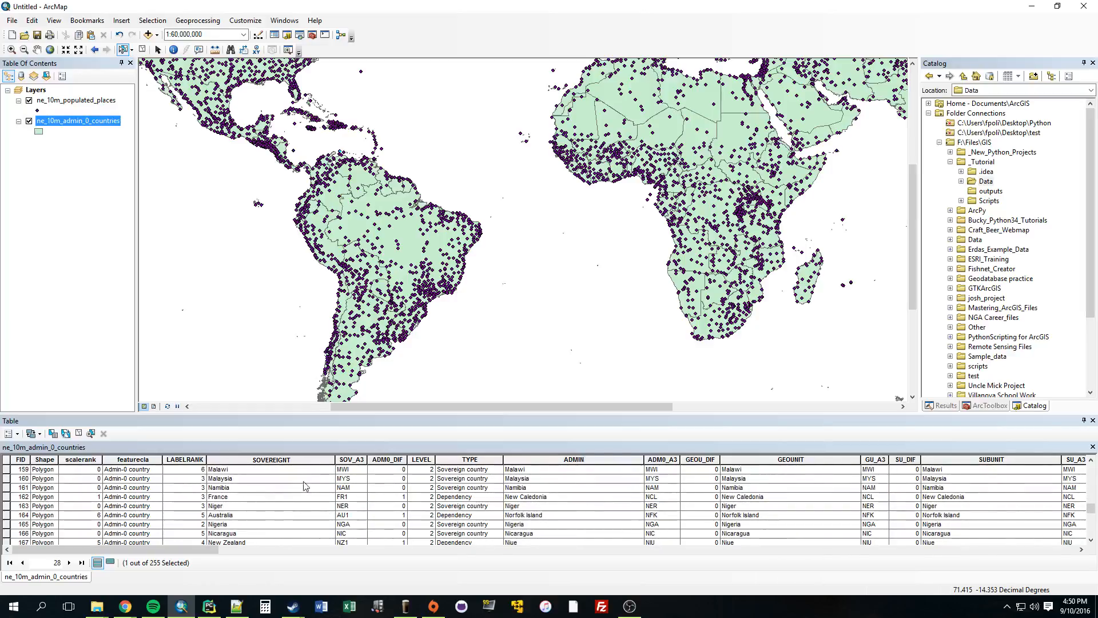
left_click(271, 459)
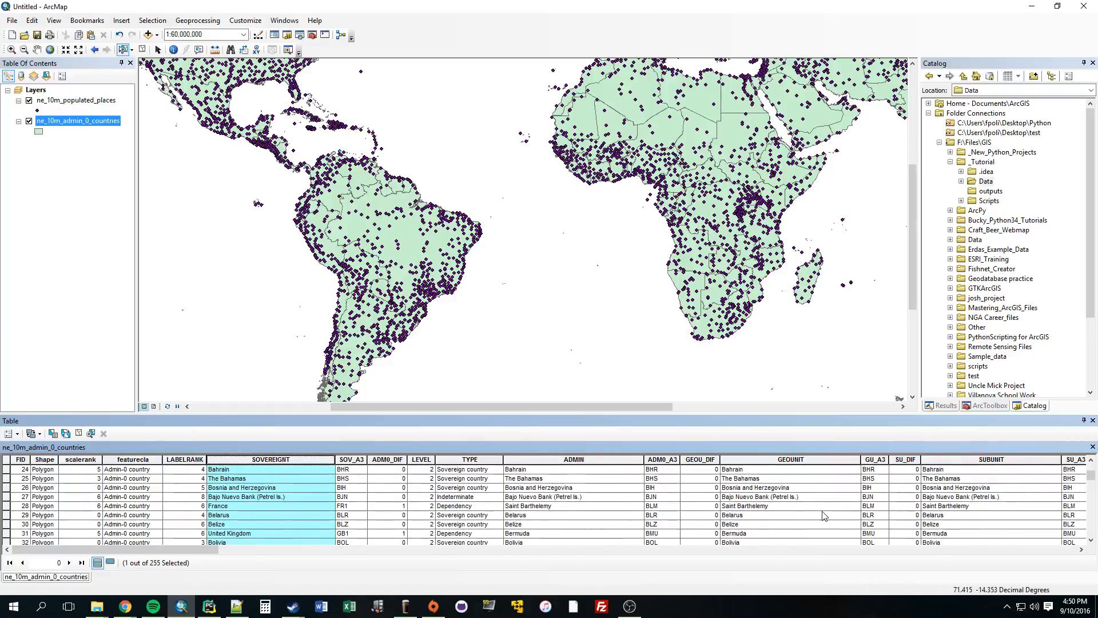
mouse_move(329, 565)
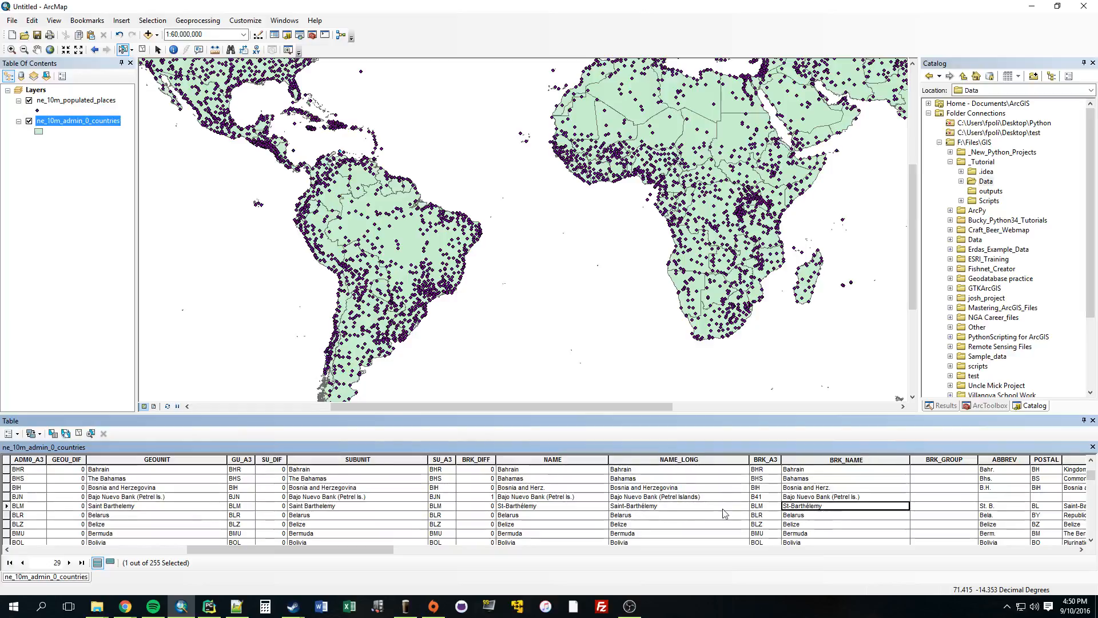
left_click(676, 506)
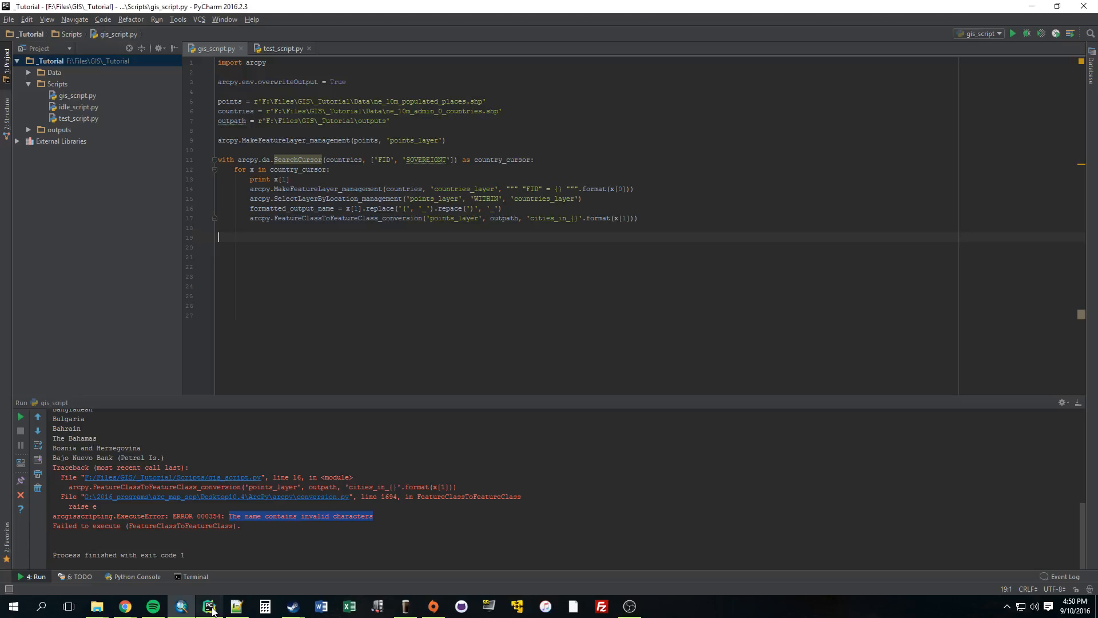
- Rerun gis_script.py and watch the console list country names
right_click(213, 48)
type("l")
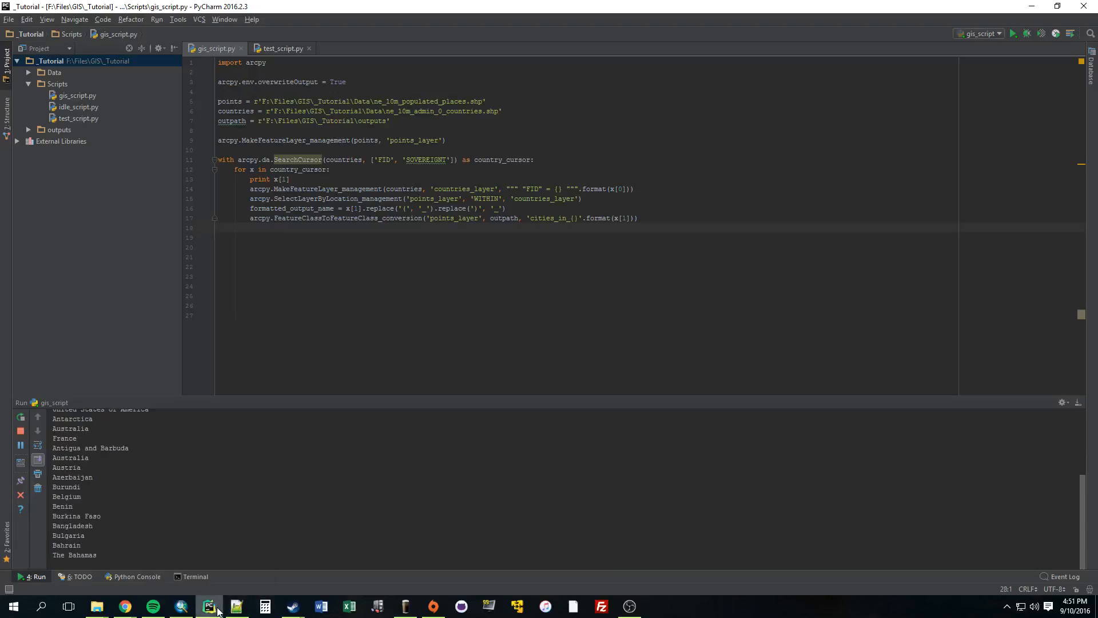
mouse_move(209, 606)
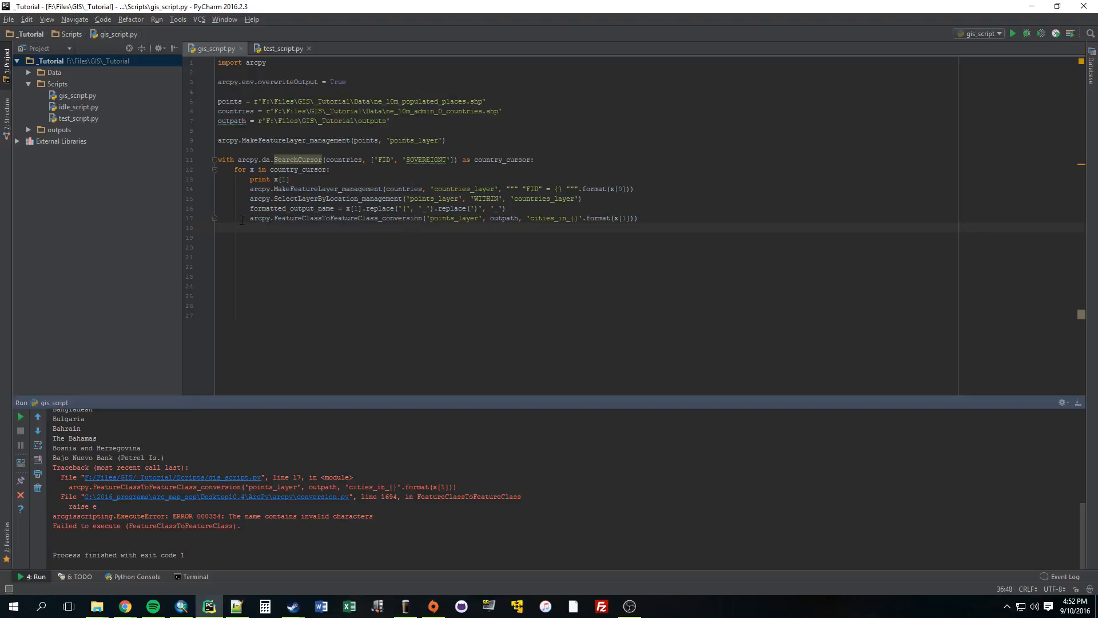
- Replace .format(x[1]) with .format(formatted_output_name) on line 17 and bring up the outputs folder
left_click_drag(250, 218, 482, 218)
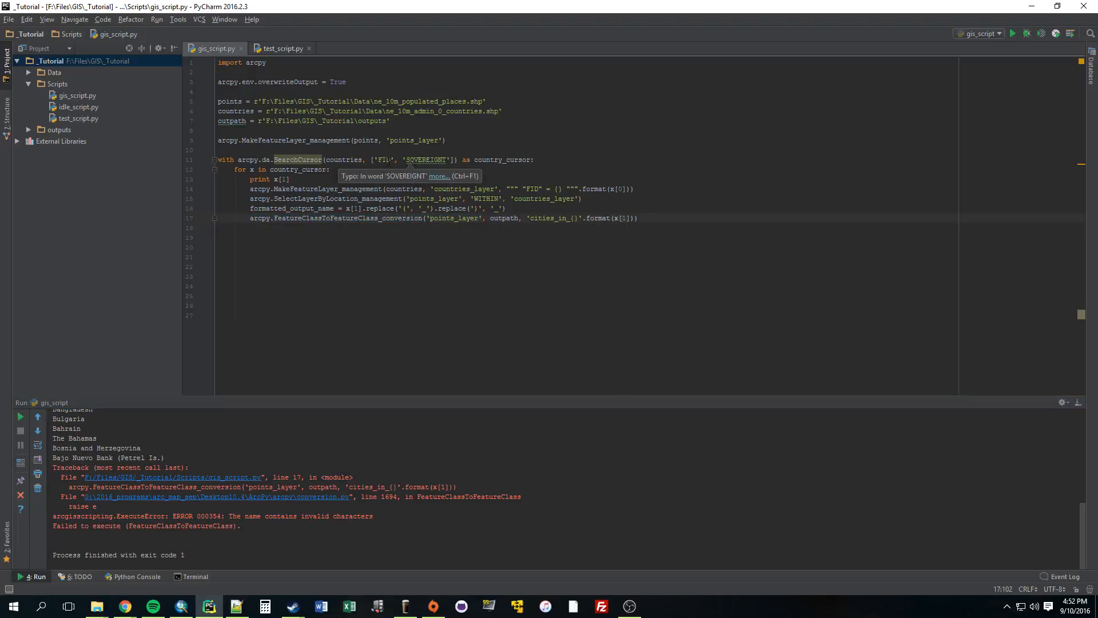
left_click(624, 218)
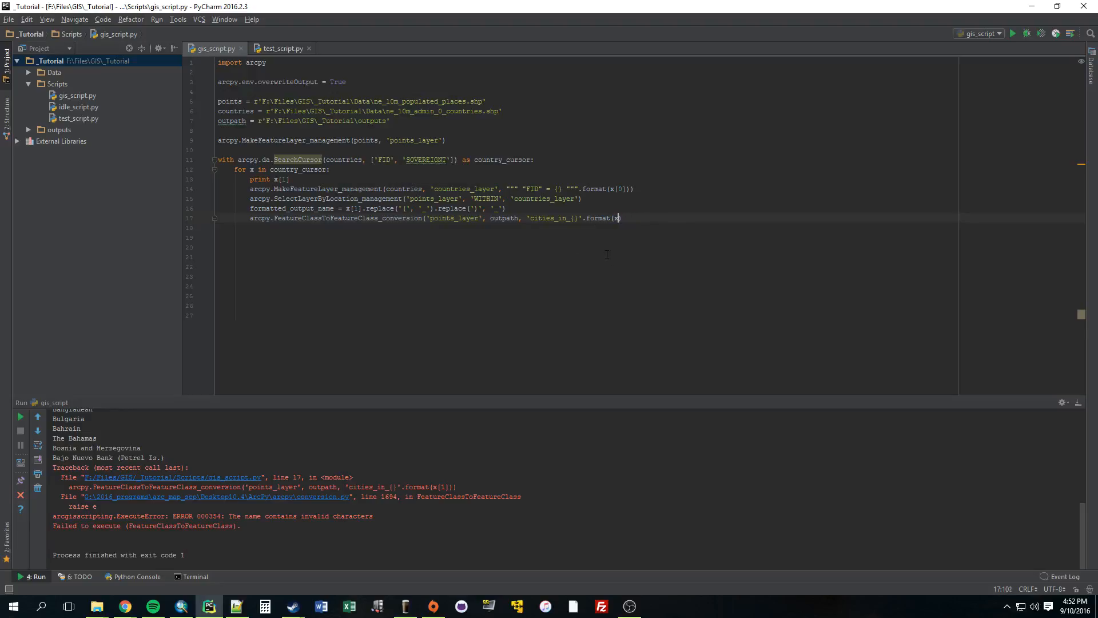
type("formatted_output_name")
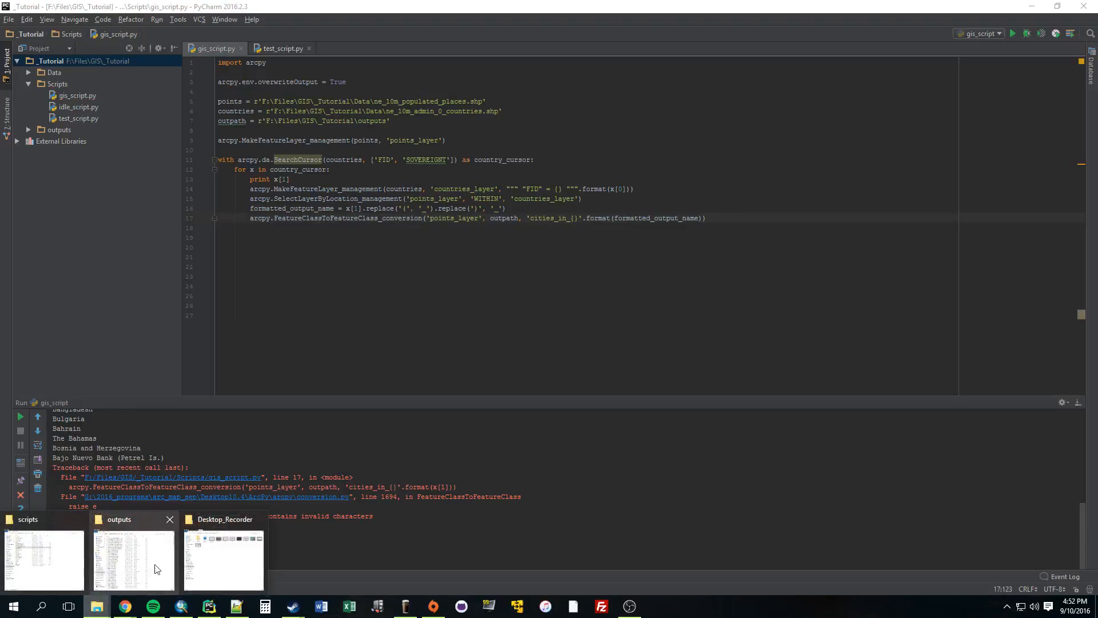
left_click(134, 557)
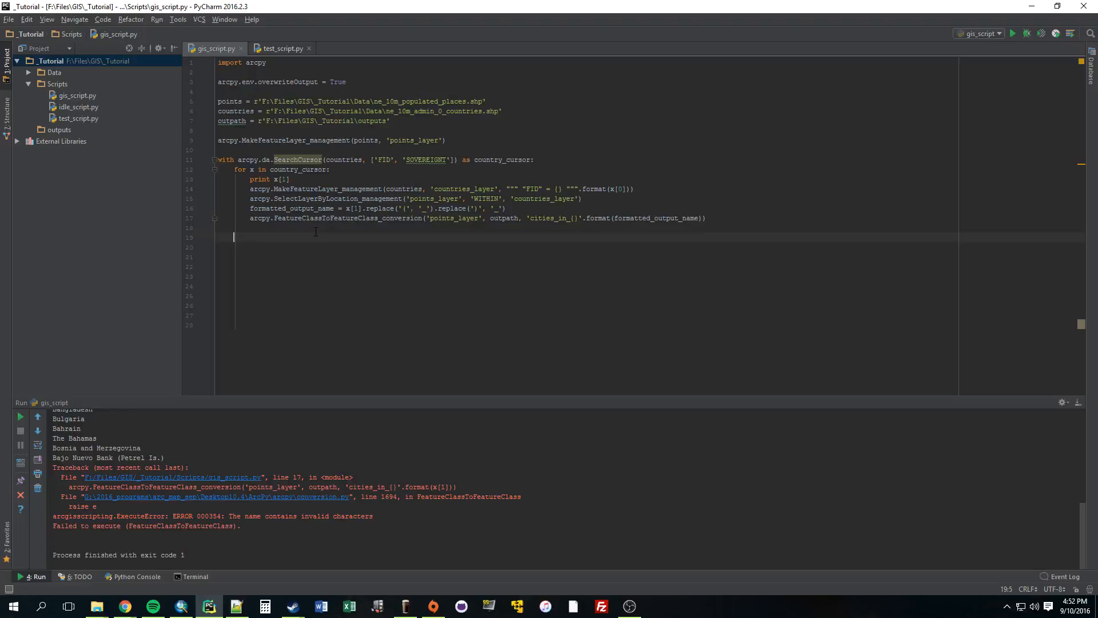
- Add print 'Succesfully converted {}'.format(formatted_output_name) inside the loop and a Finished print
type("pr")
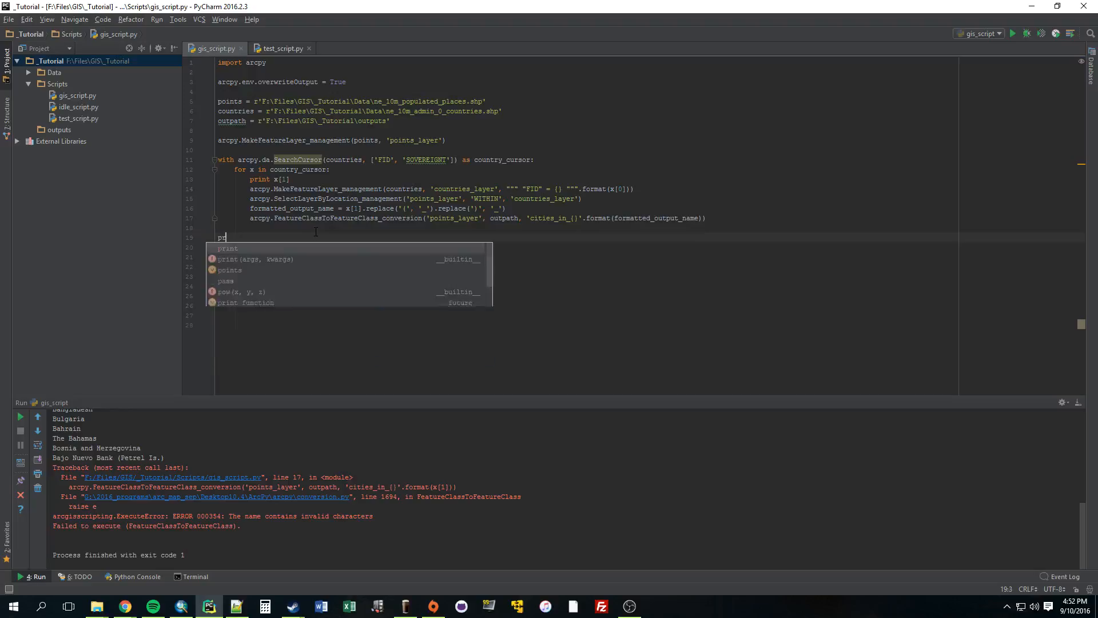
type("nt '")
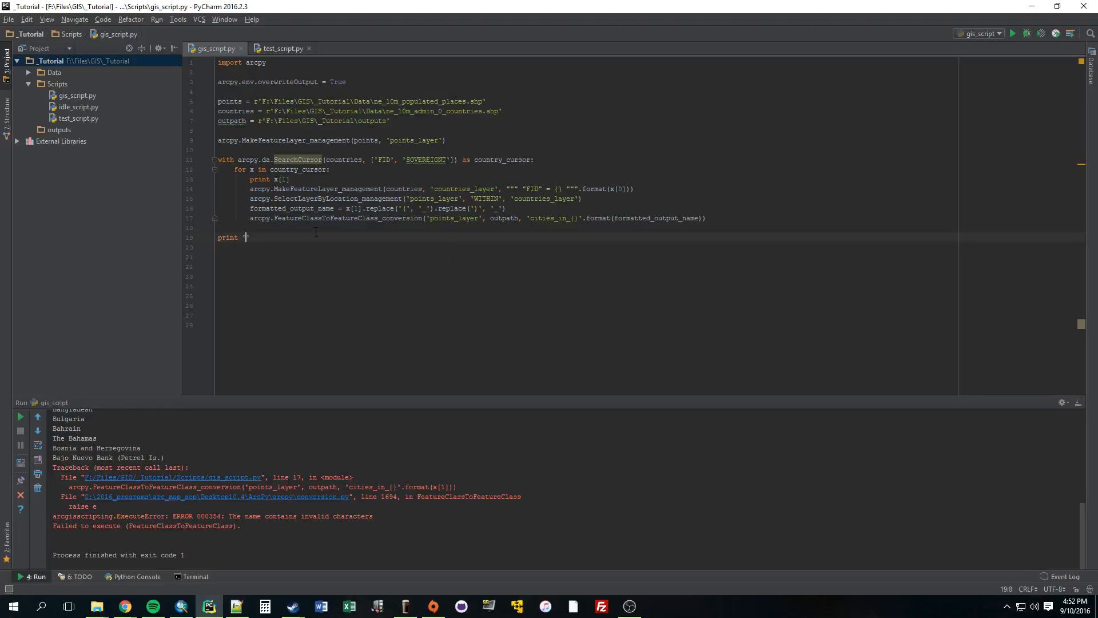
type("Finished")
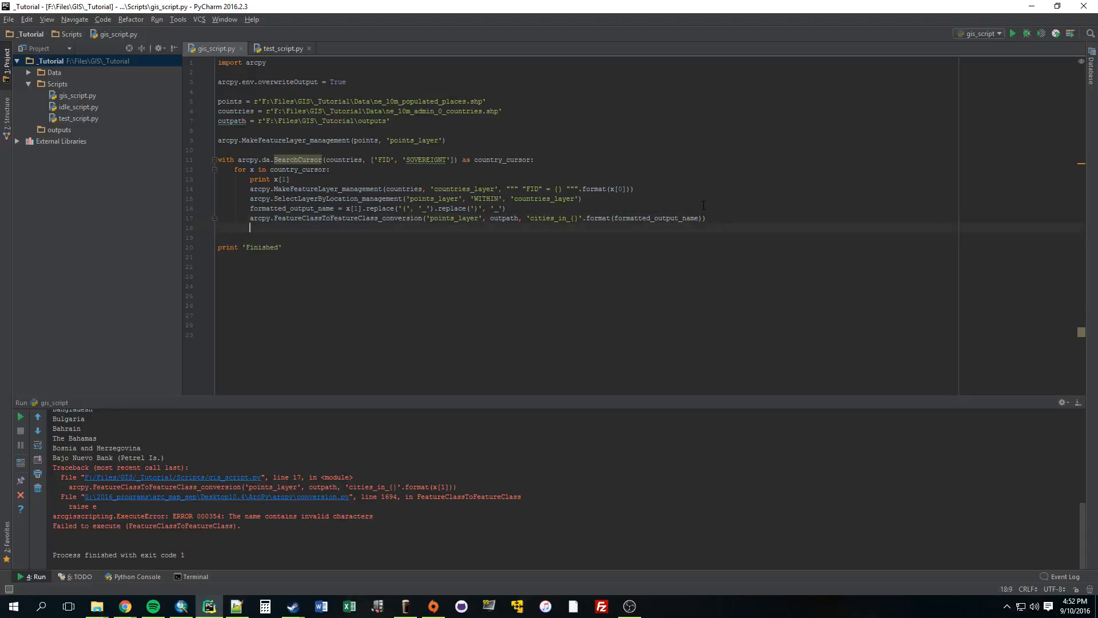
type("print ''")
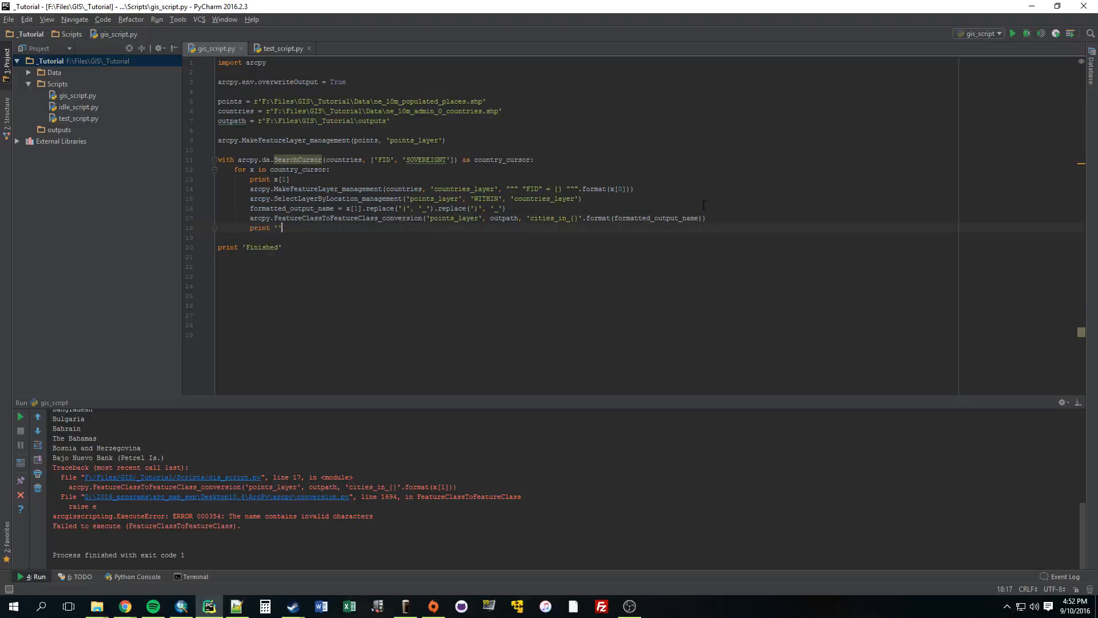
type("Succesfully con")
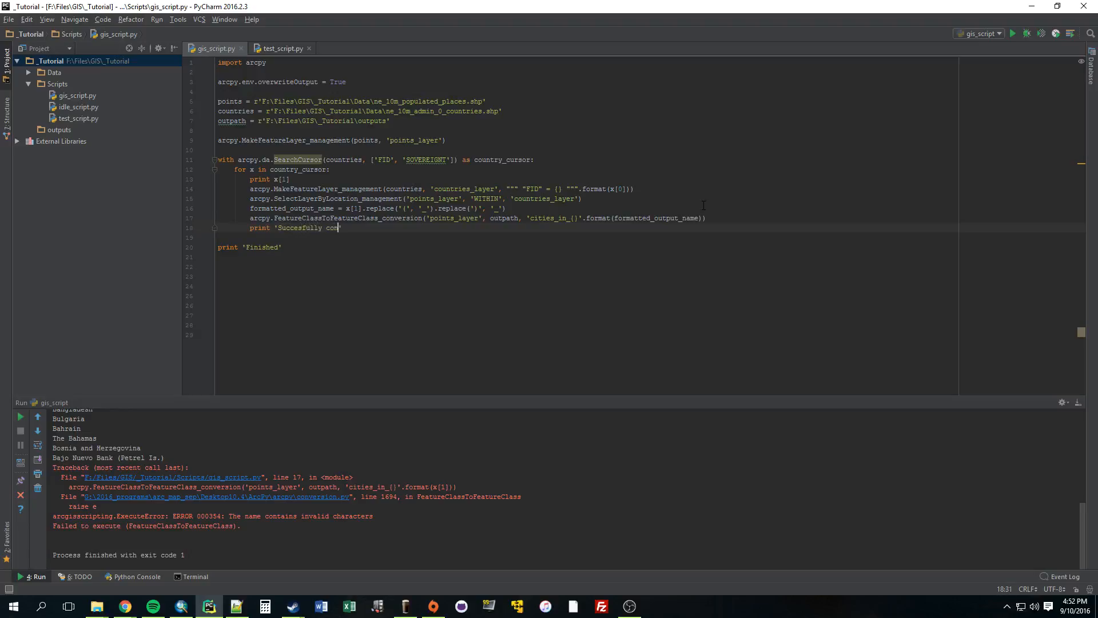
type("verted")
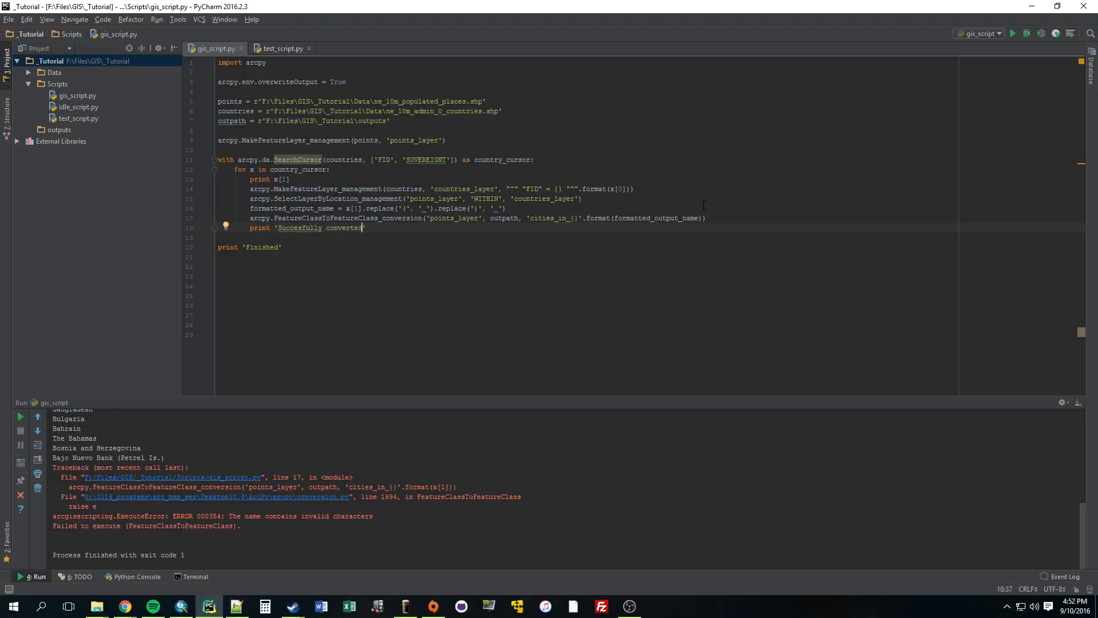
type("{}")
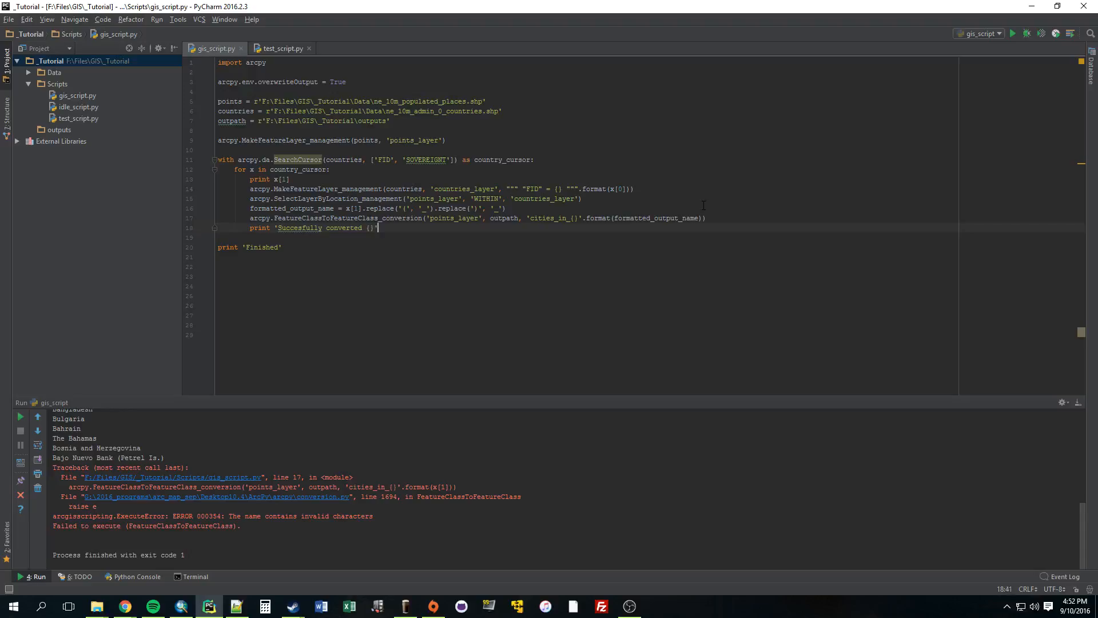
type(".")
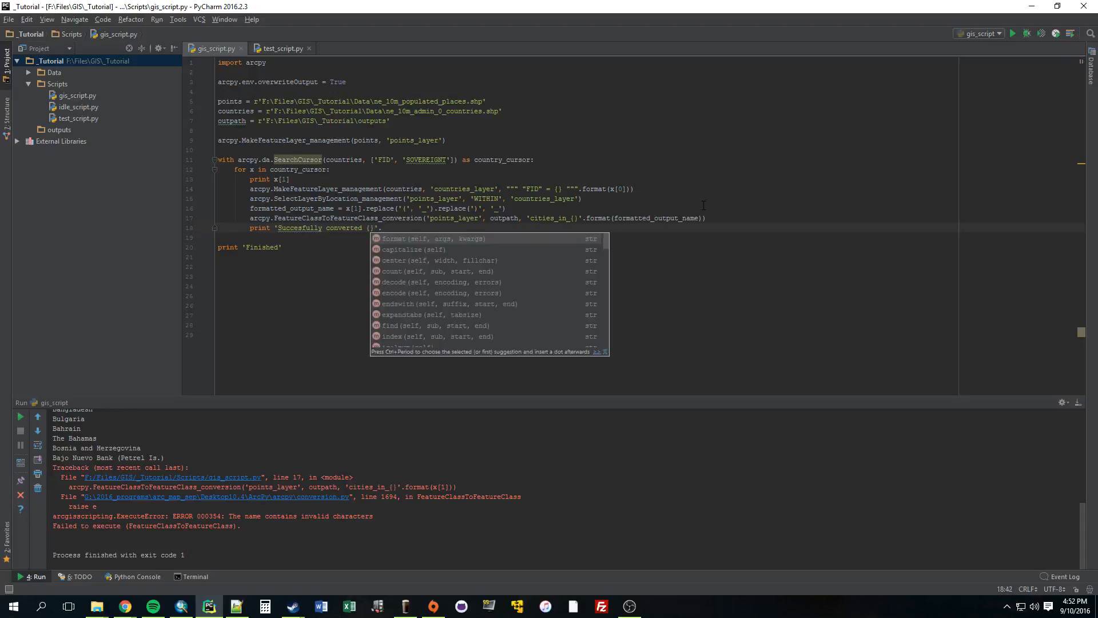
key("Escape")
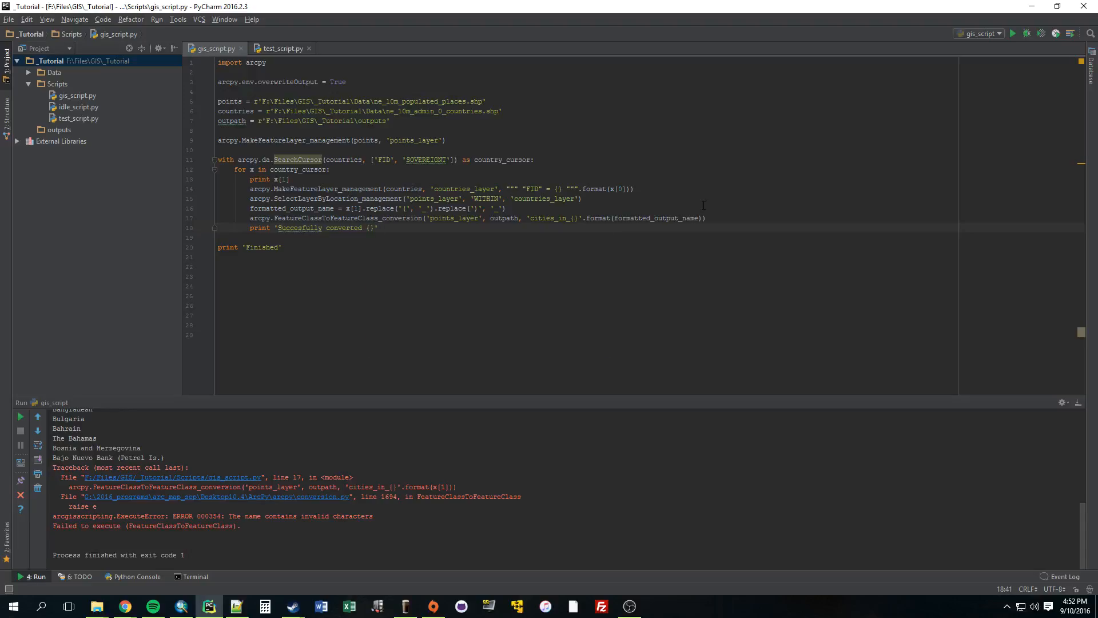
type(".format")
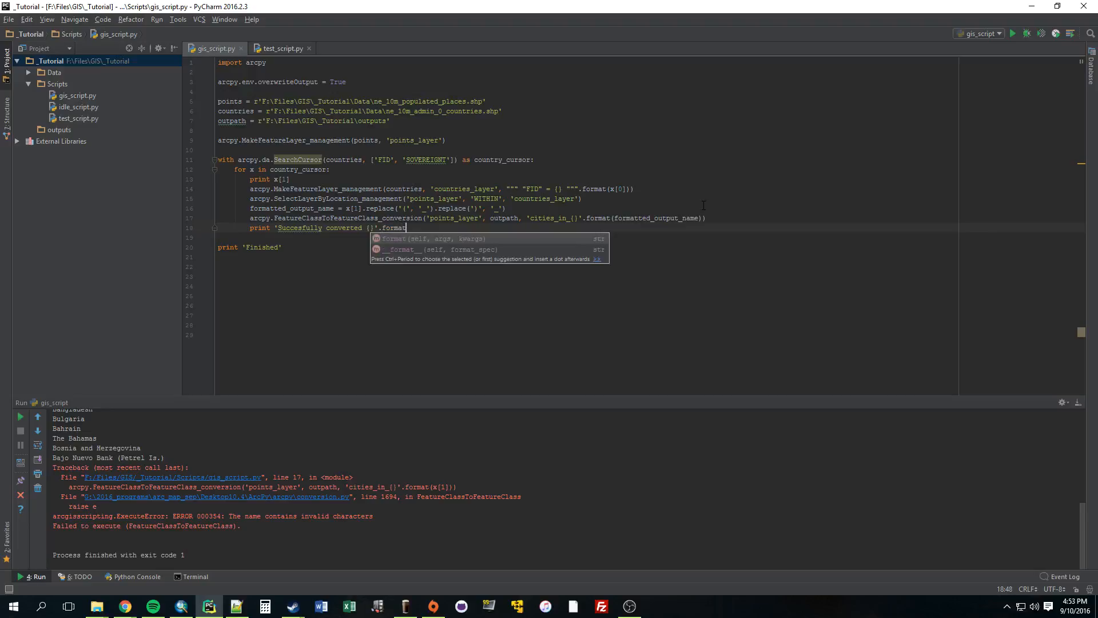
type("(")
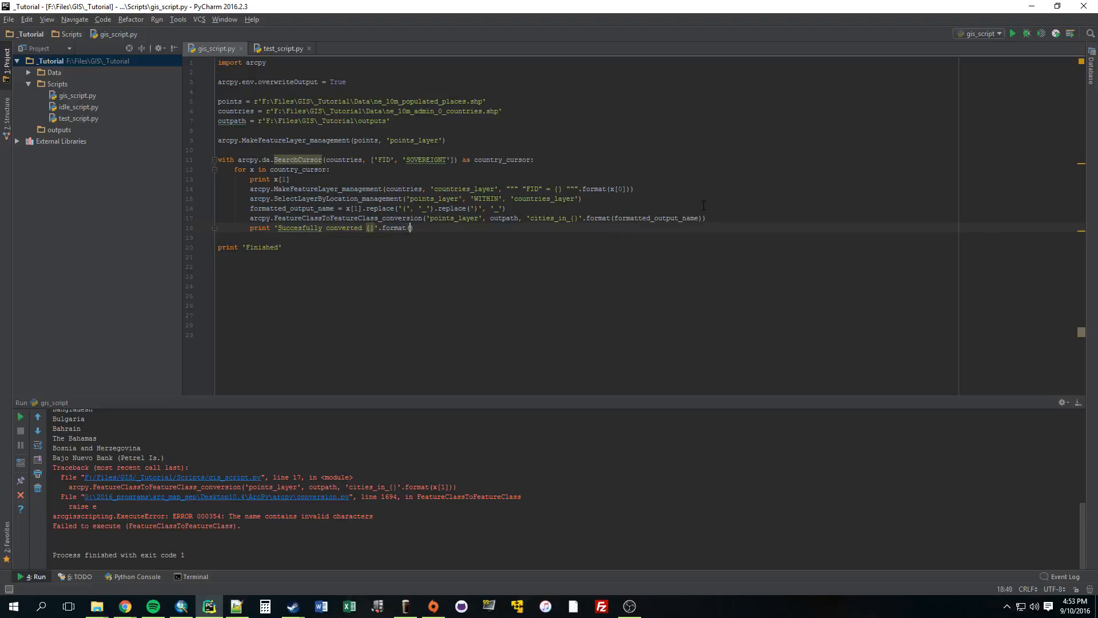
type("for")
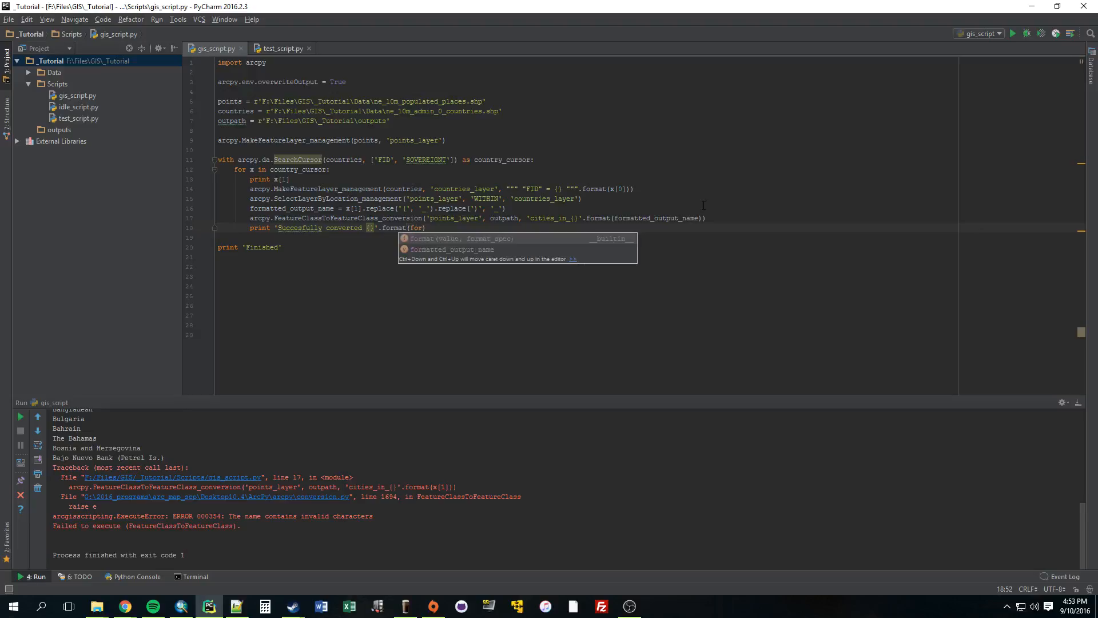
key("Tab")
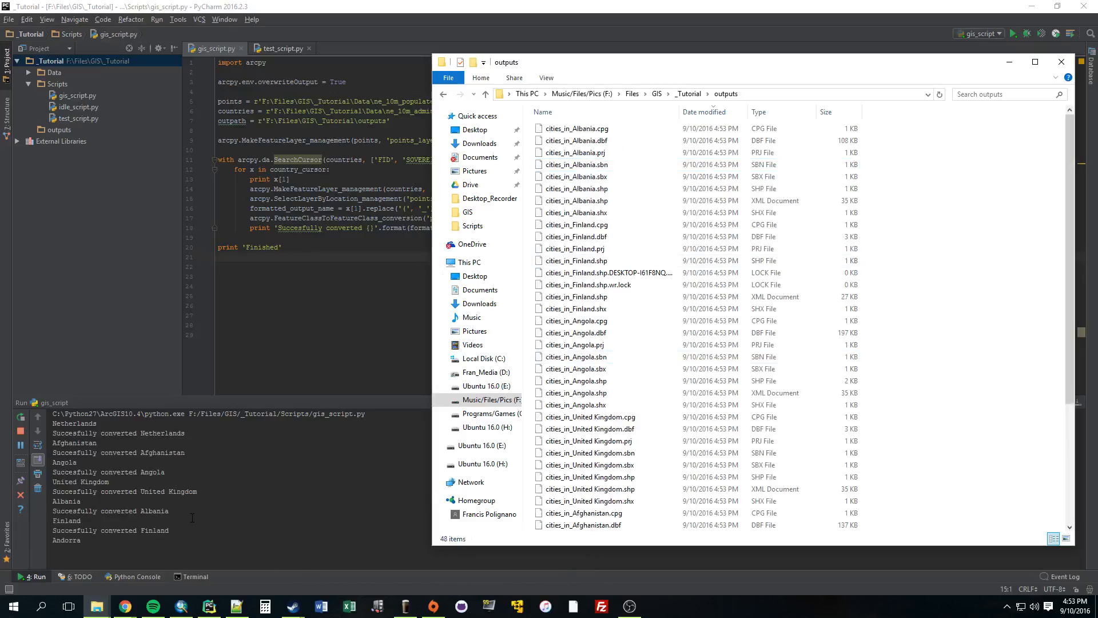
- Check resource usage in Task Manager while the export runs
left_click(657, 606)
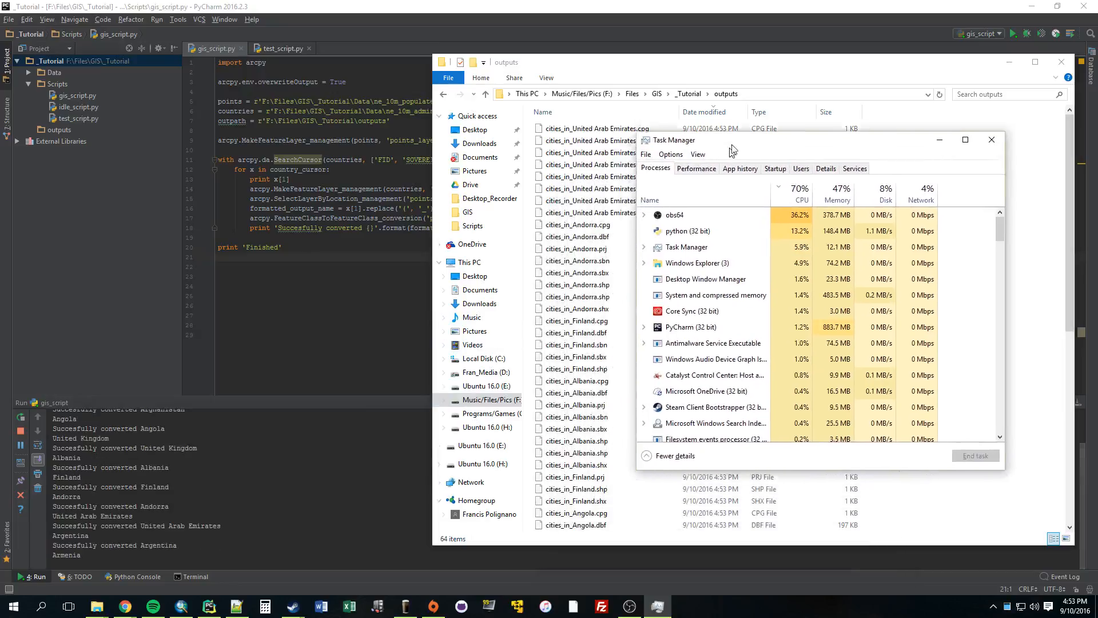
left_click(697, 161)
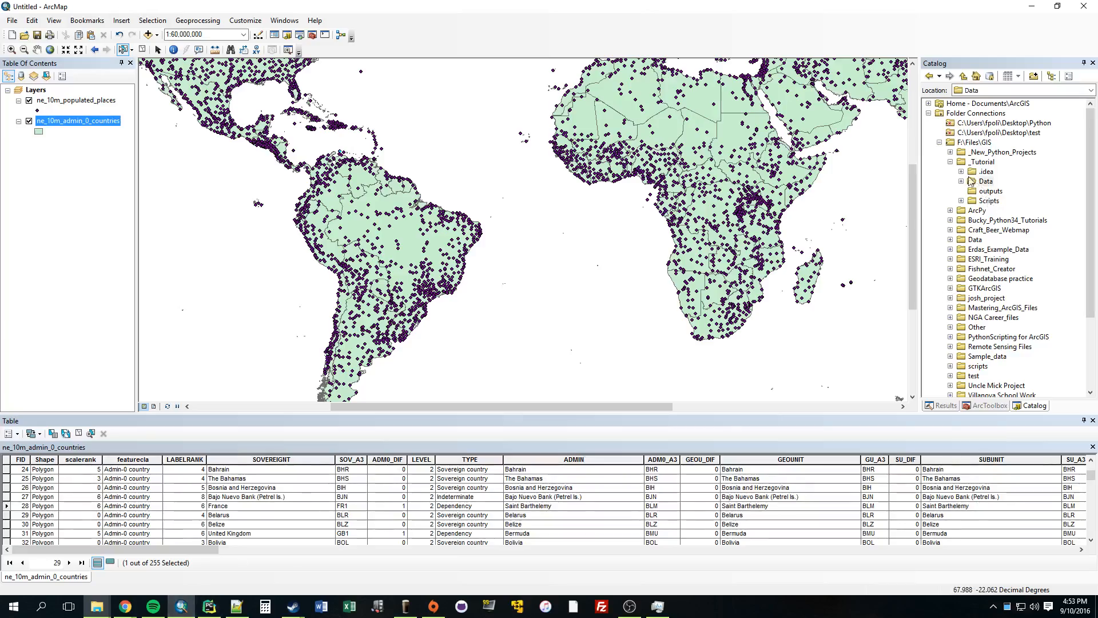
- Browse the _Tutorial project's Data and outputs folders in the Catalog window
left_click(986, 181)
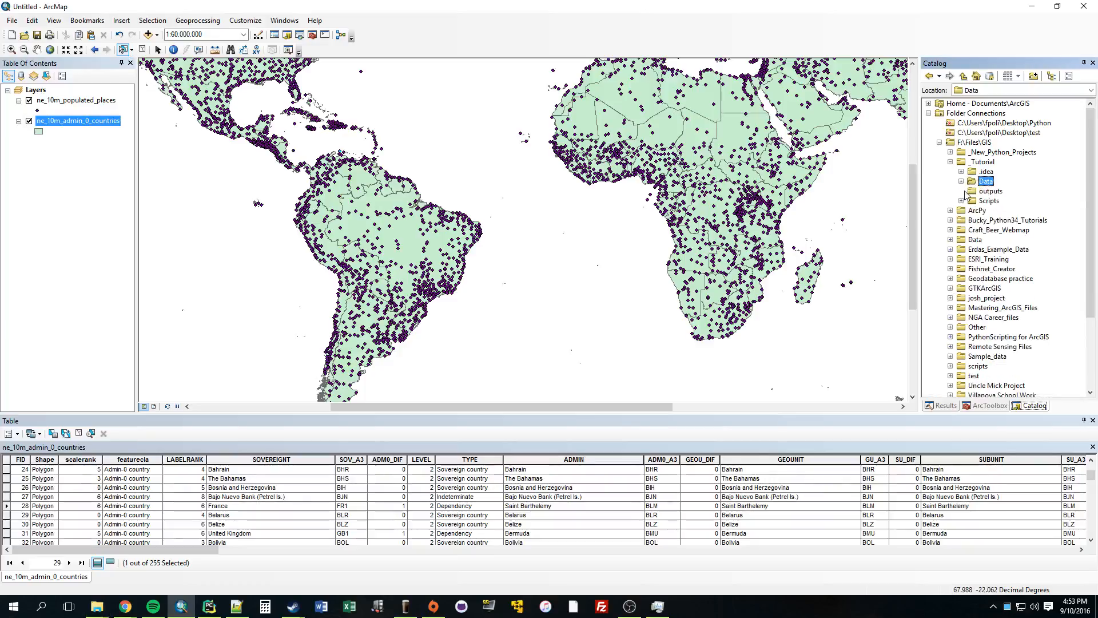
left_click(990, 191)
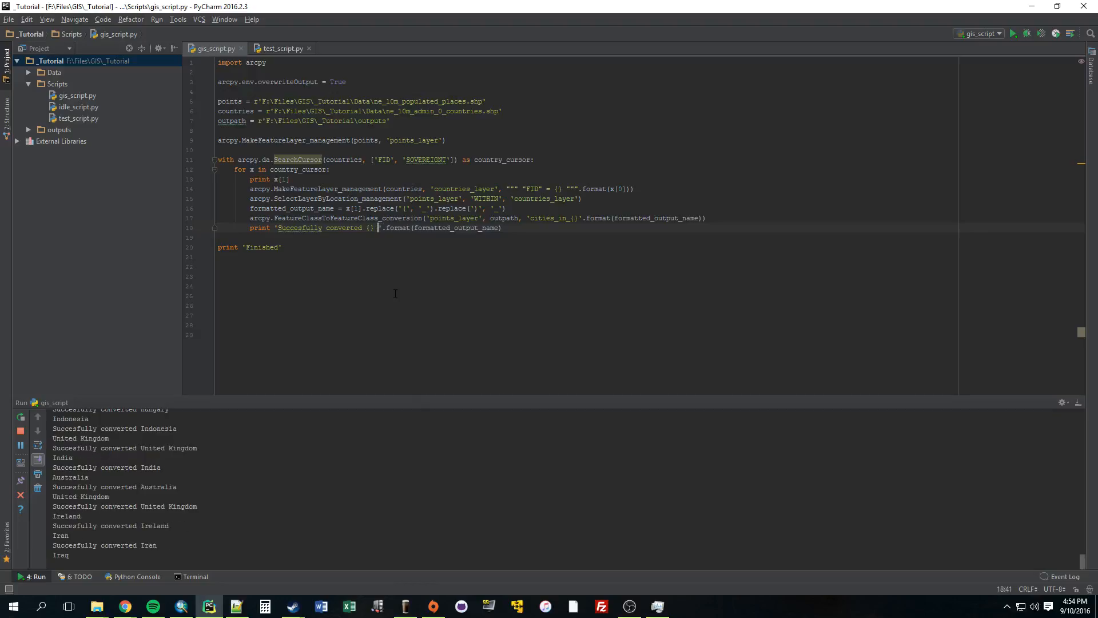
- End the 'Succesfully converted' print string with a \n newline escape
type("\\n")
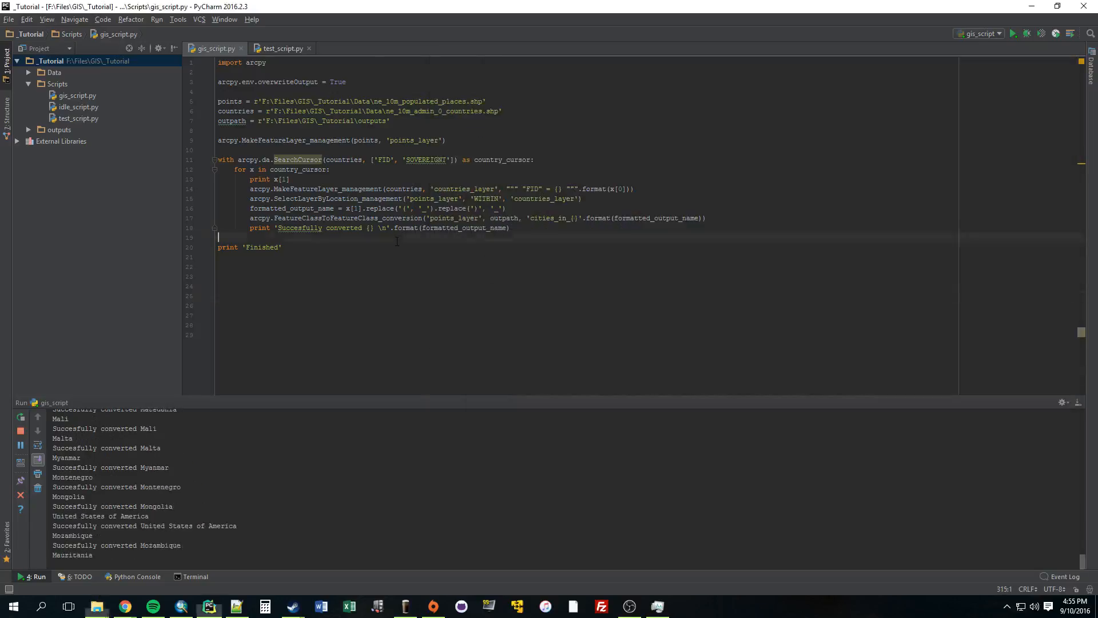
- Sort the countries attribute table by the SOVEREIGNT column, then return to PyCharm
left_click(181, 606)
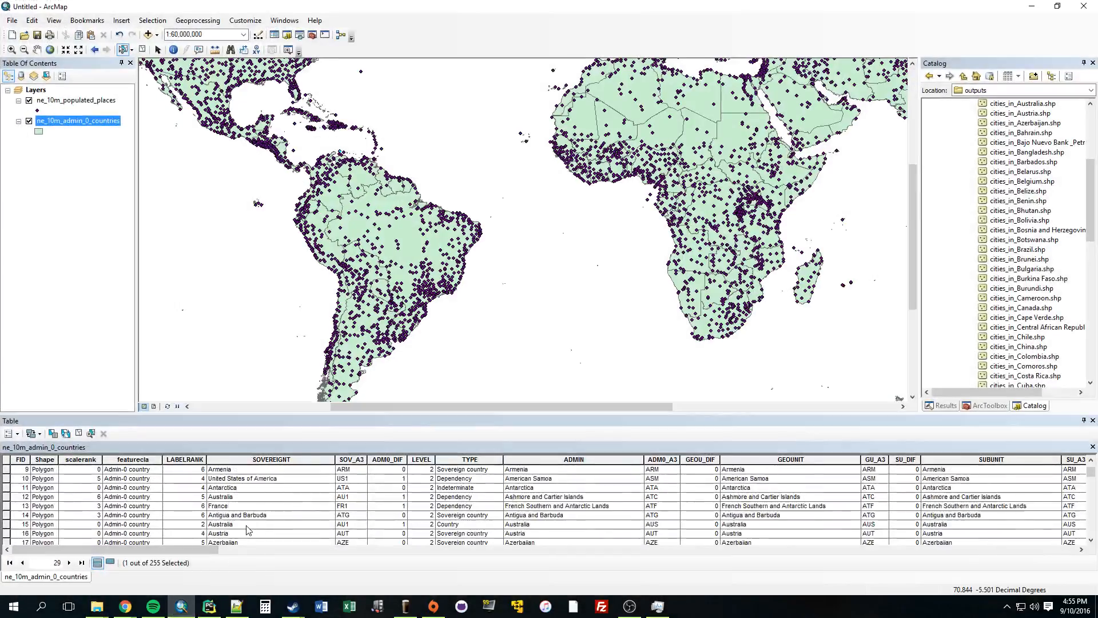
left_click(270, 458)
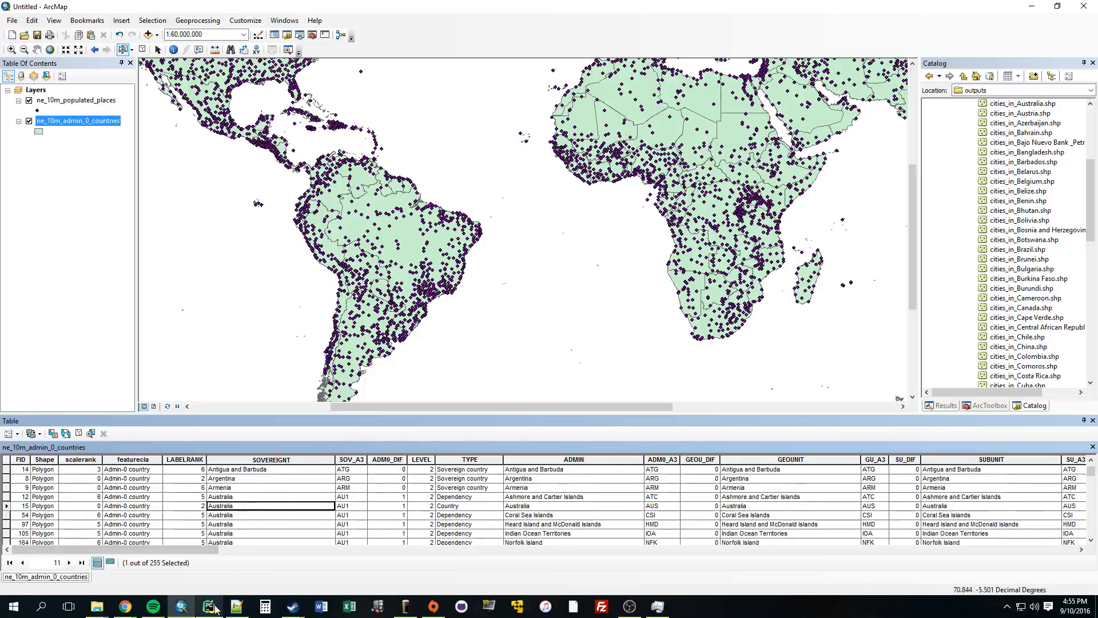
left_click(209, 606)
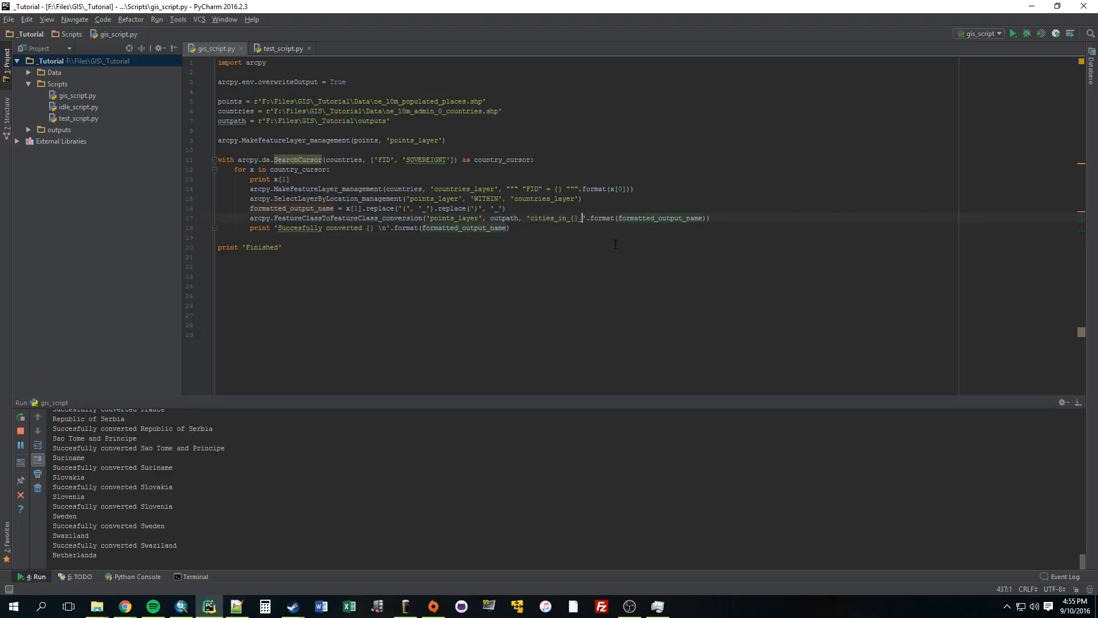
- Make the output name 'cities_in_{0}_{1}'.format(formatted_output_name, x[0]) so the FID is appended
type("_{}")
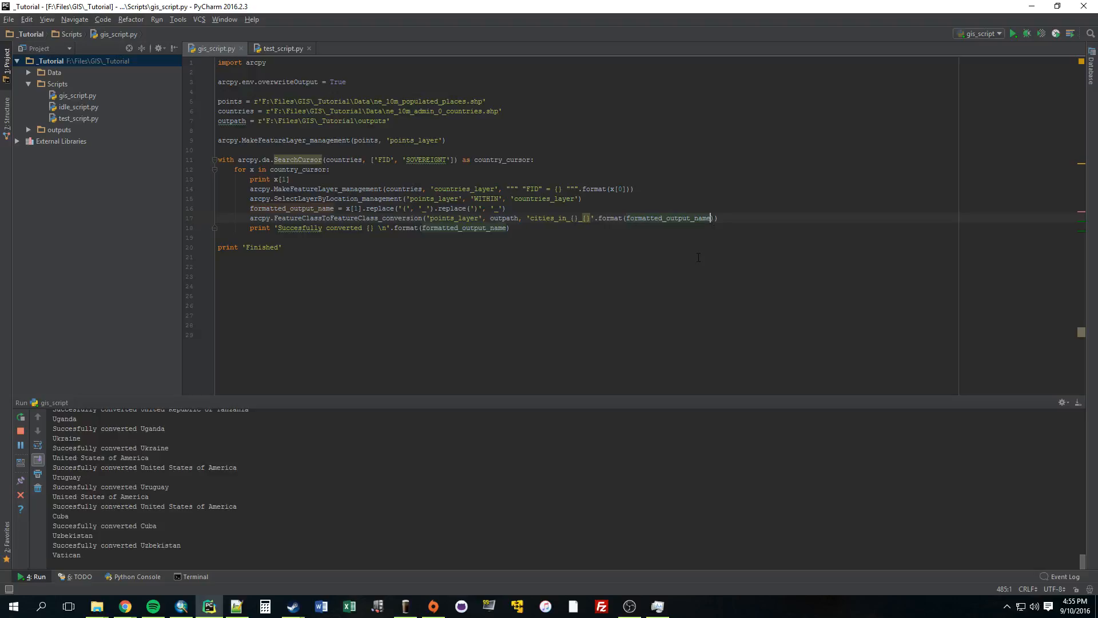
type(",")
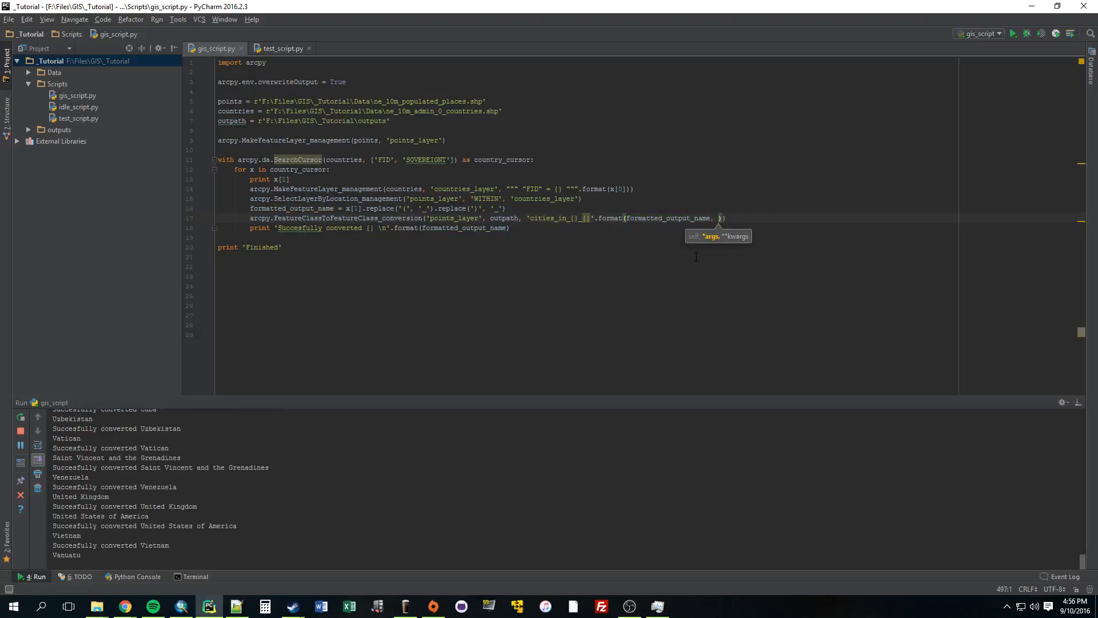
type("x[]")
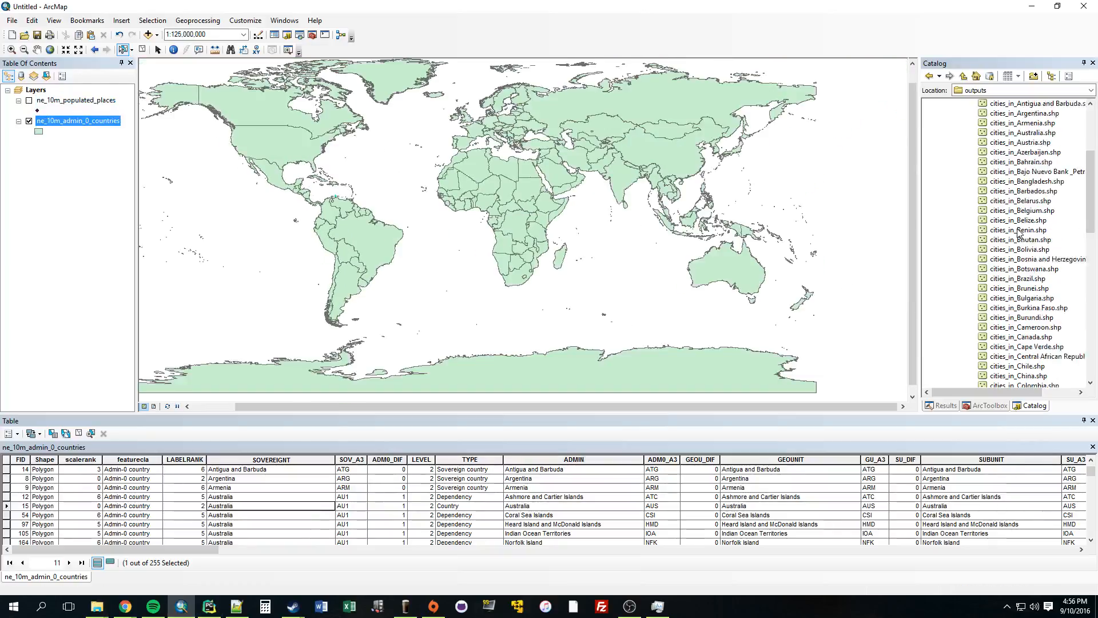
- Refresh the outputs folder so the new per-country cities_in_ shapefiles appear
right_click(982, 161)
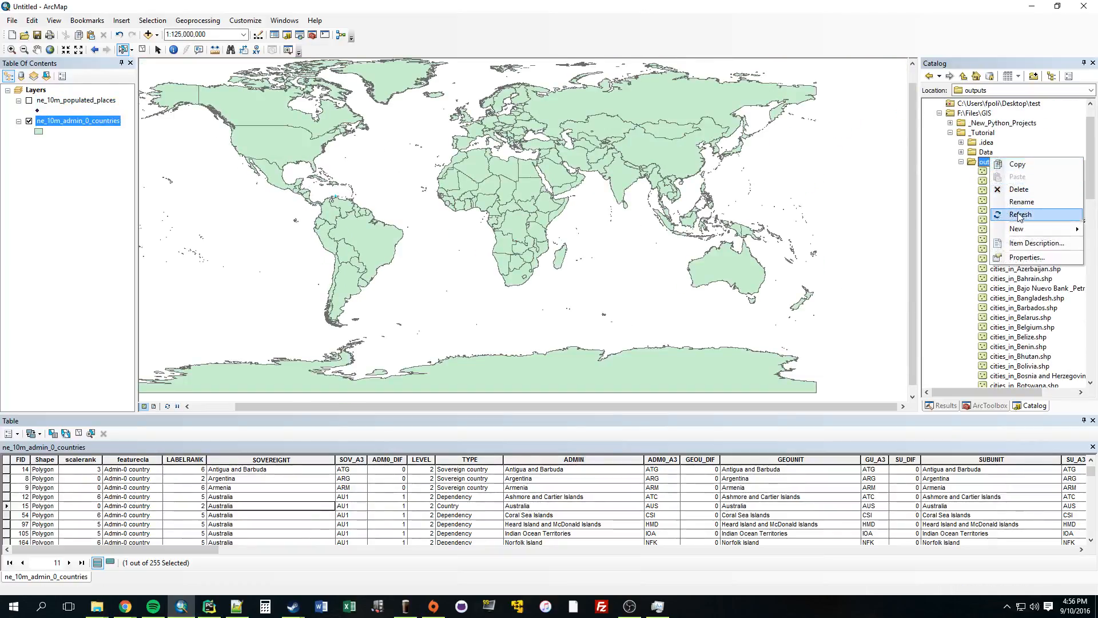
left_click(1021, 215)
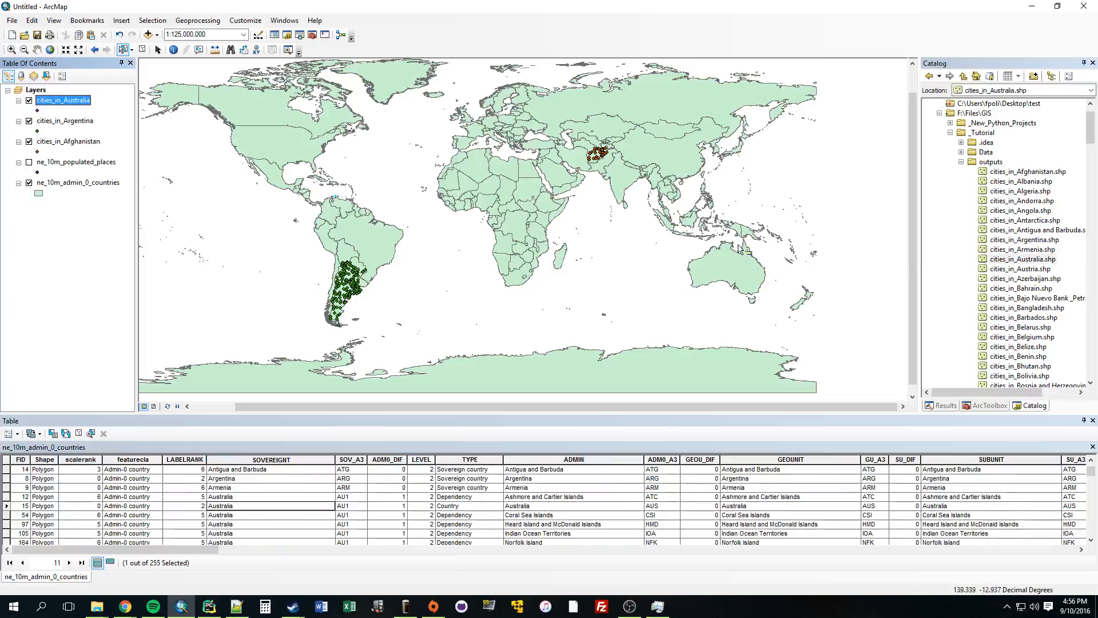
left_click(1024, 259)
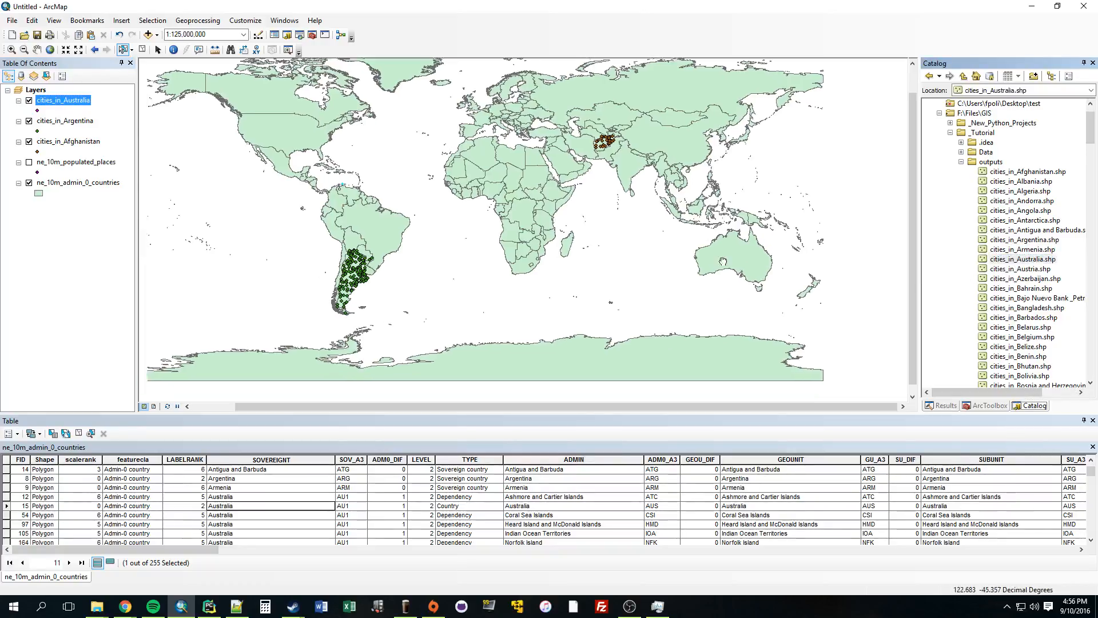
- Add the cities layers for Afghanistan through Costa Rica and scroll through the attribute table
right_click(63, 99)
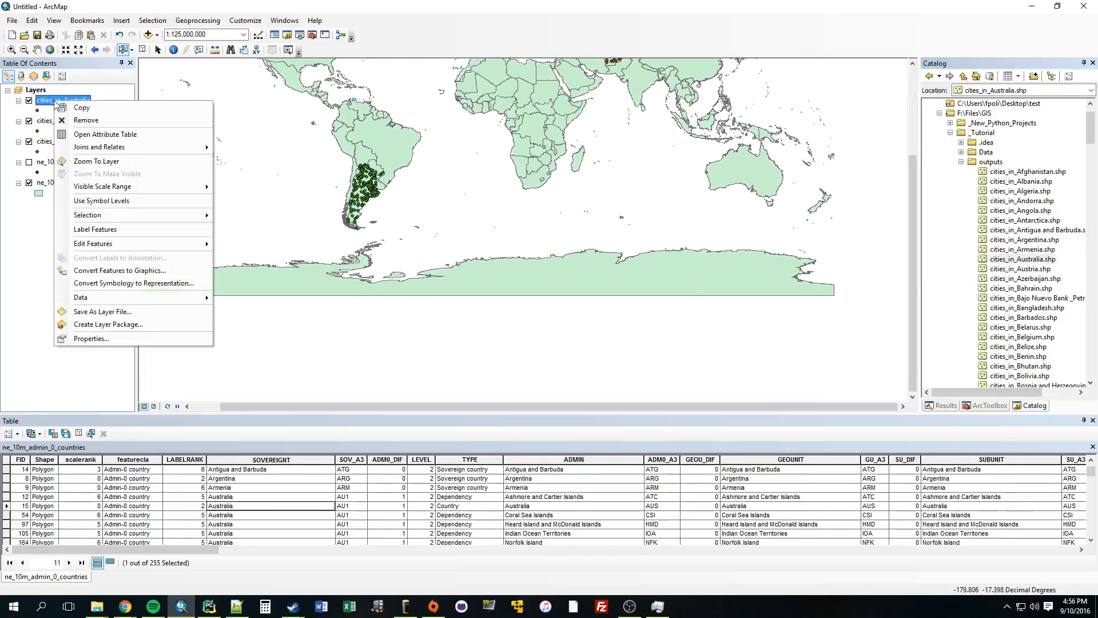
left_click(126, 172)
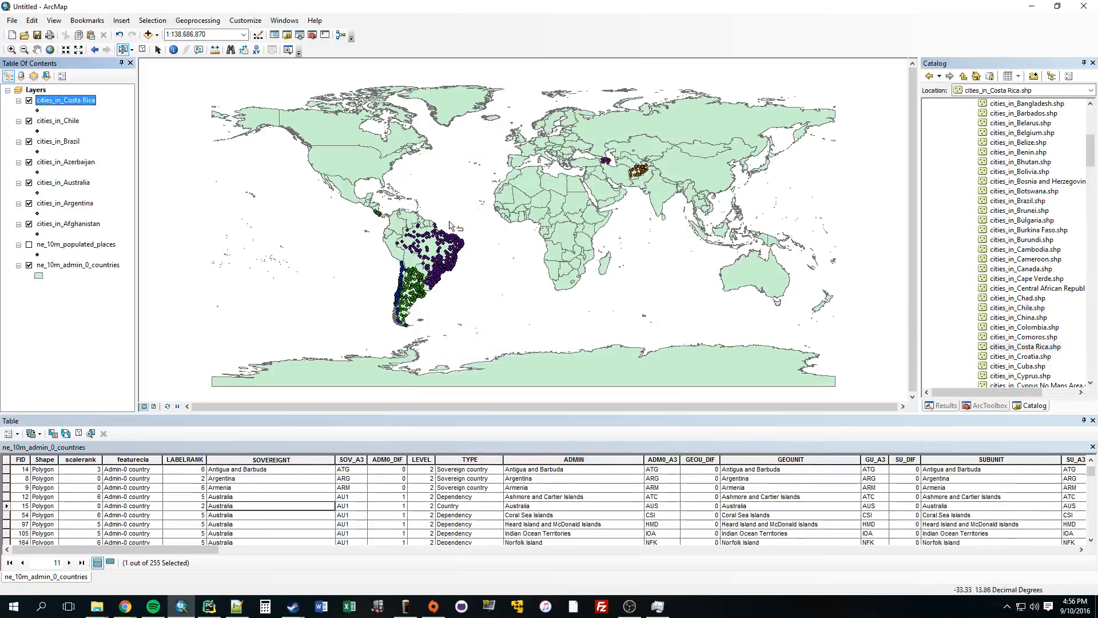
mouse_move(207, 606)
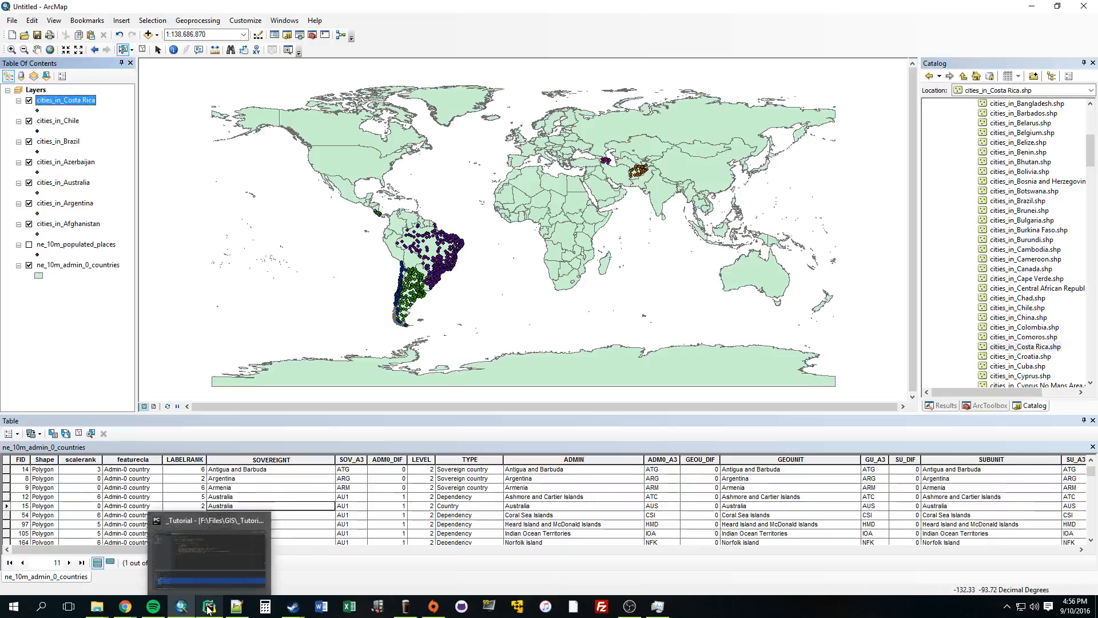
left_click(208, 607)
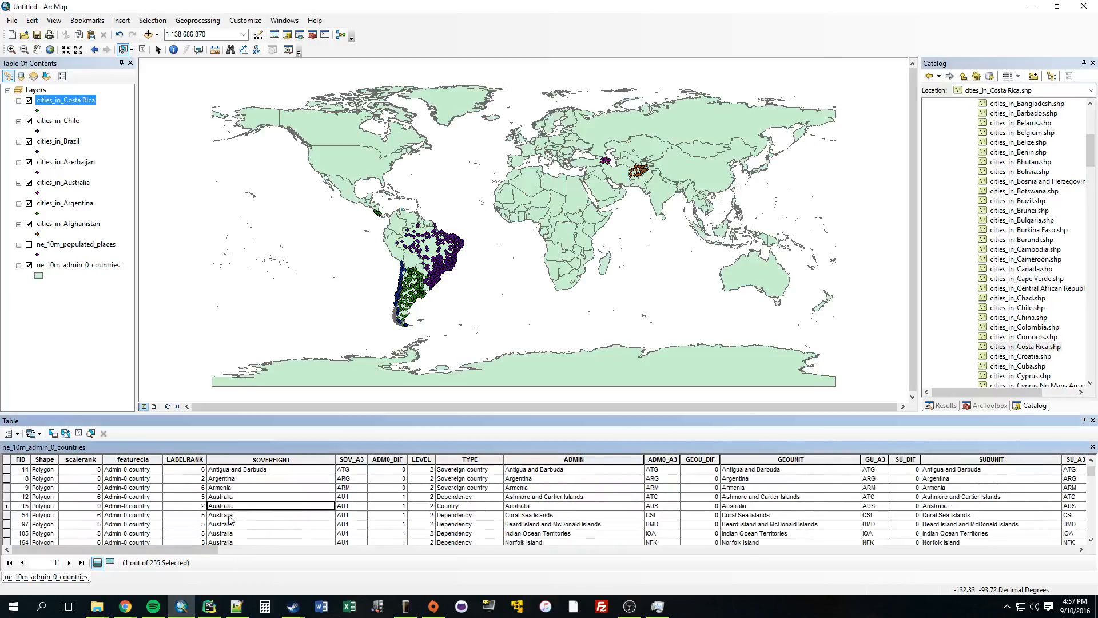
scroll("down", 3)
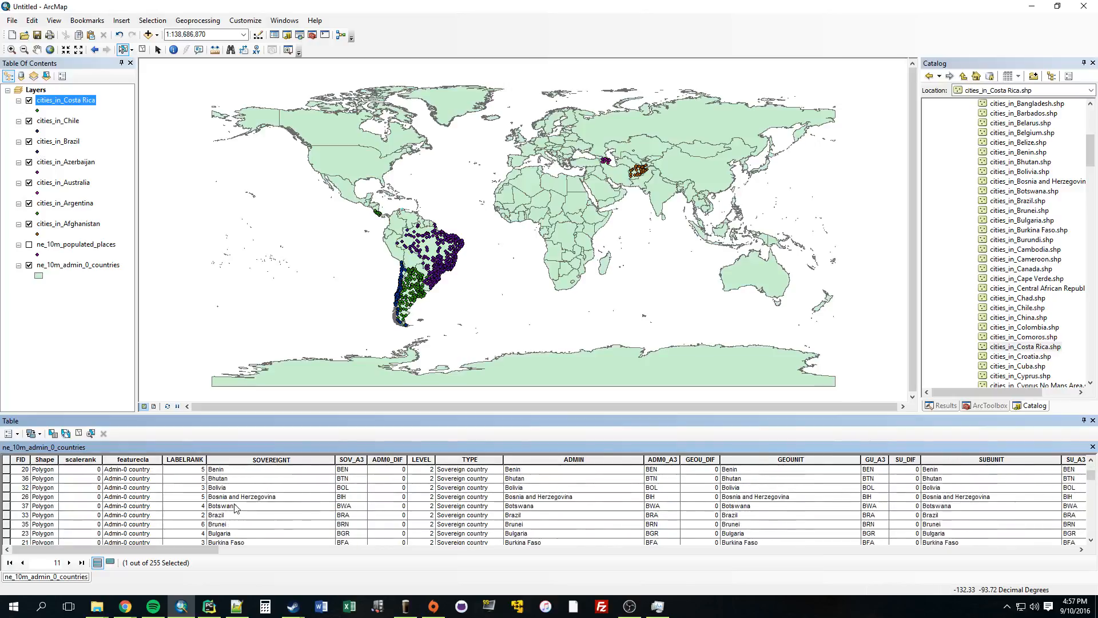
scroll("down", 3)
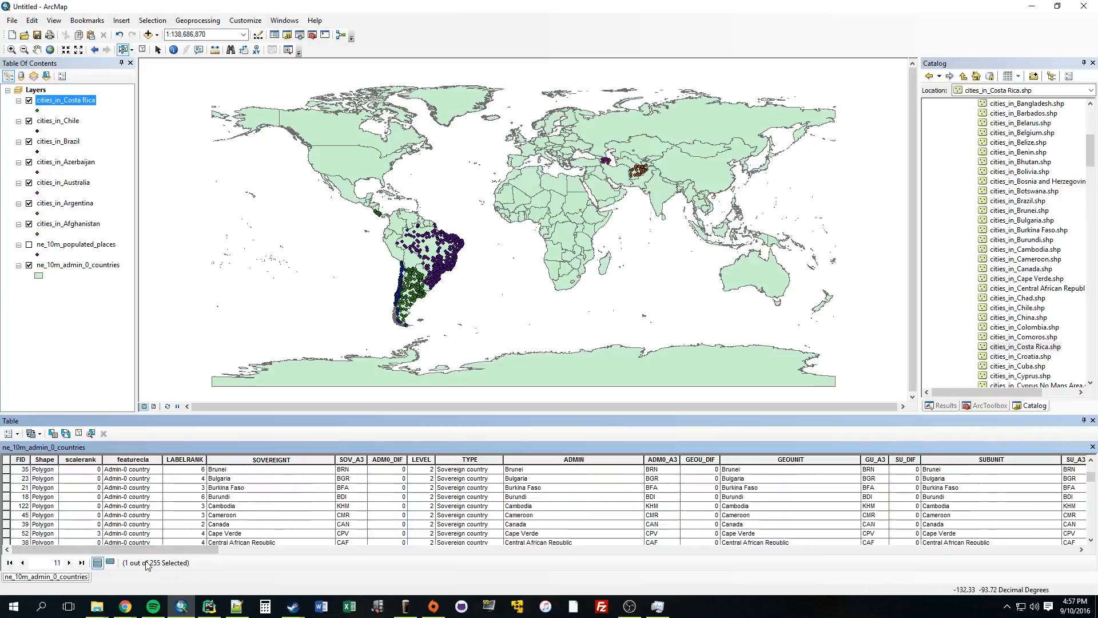
scroll("down", 3)
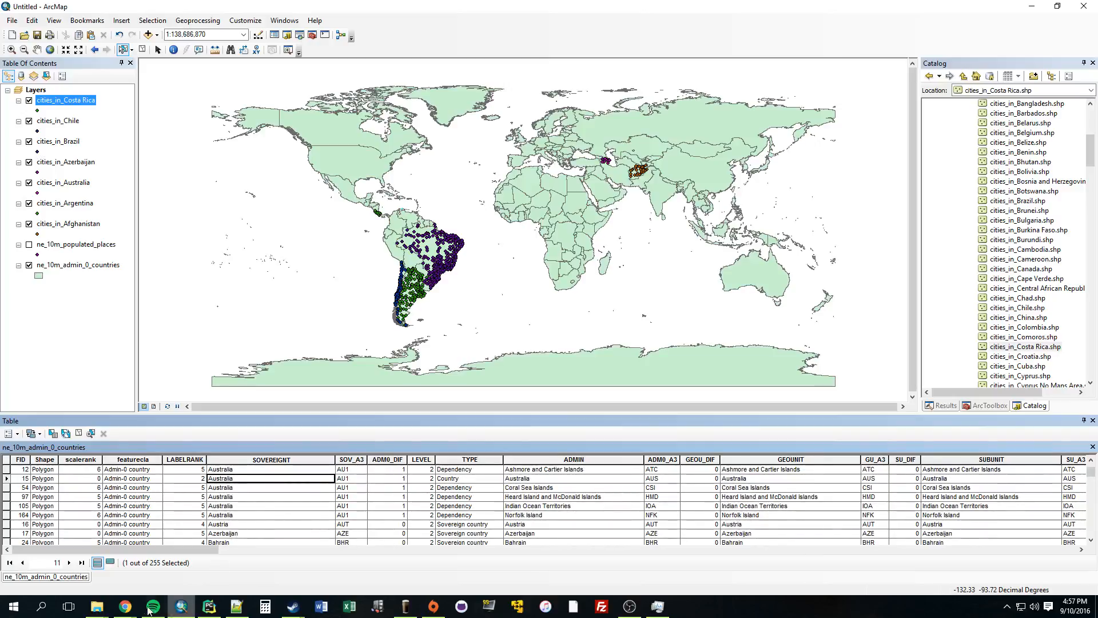
- Check the Run console ends with Finished and exit code 0 after Zimbabwe
left_click(208, 606)
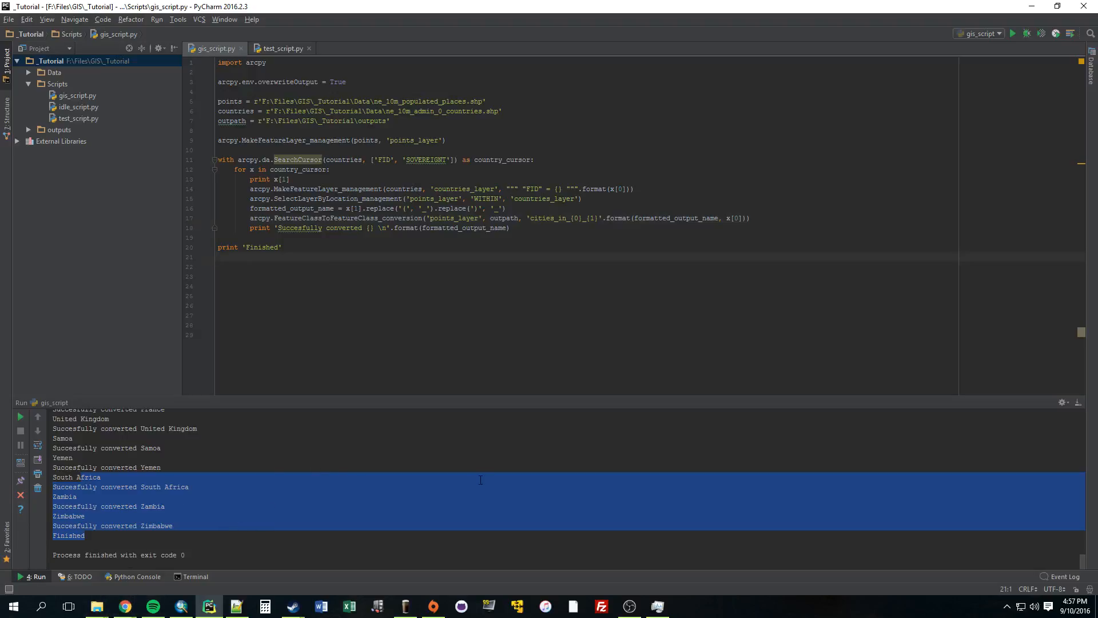
left_click(97, 605)
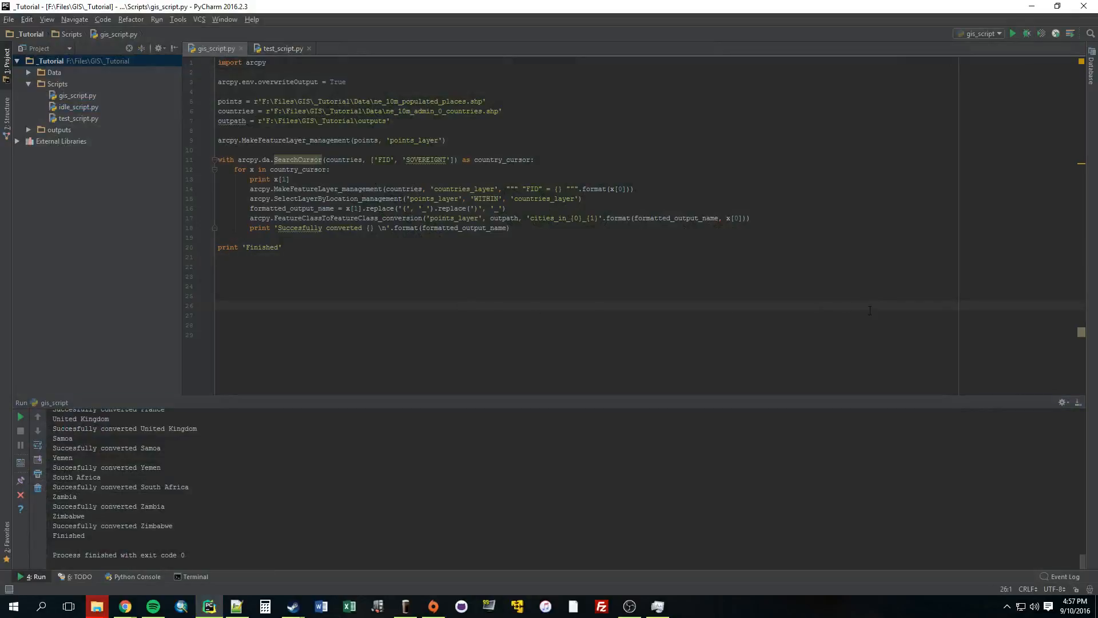
mouse_move(531, 260)
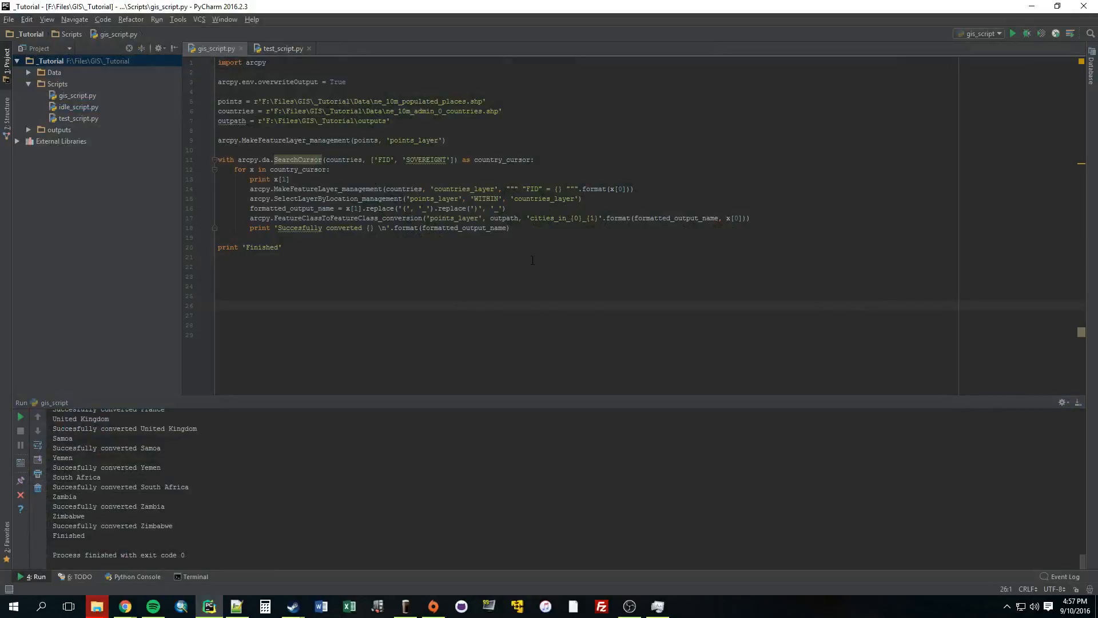